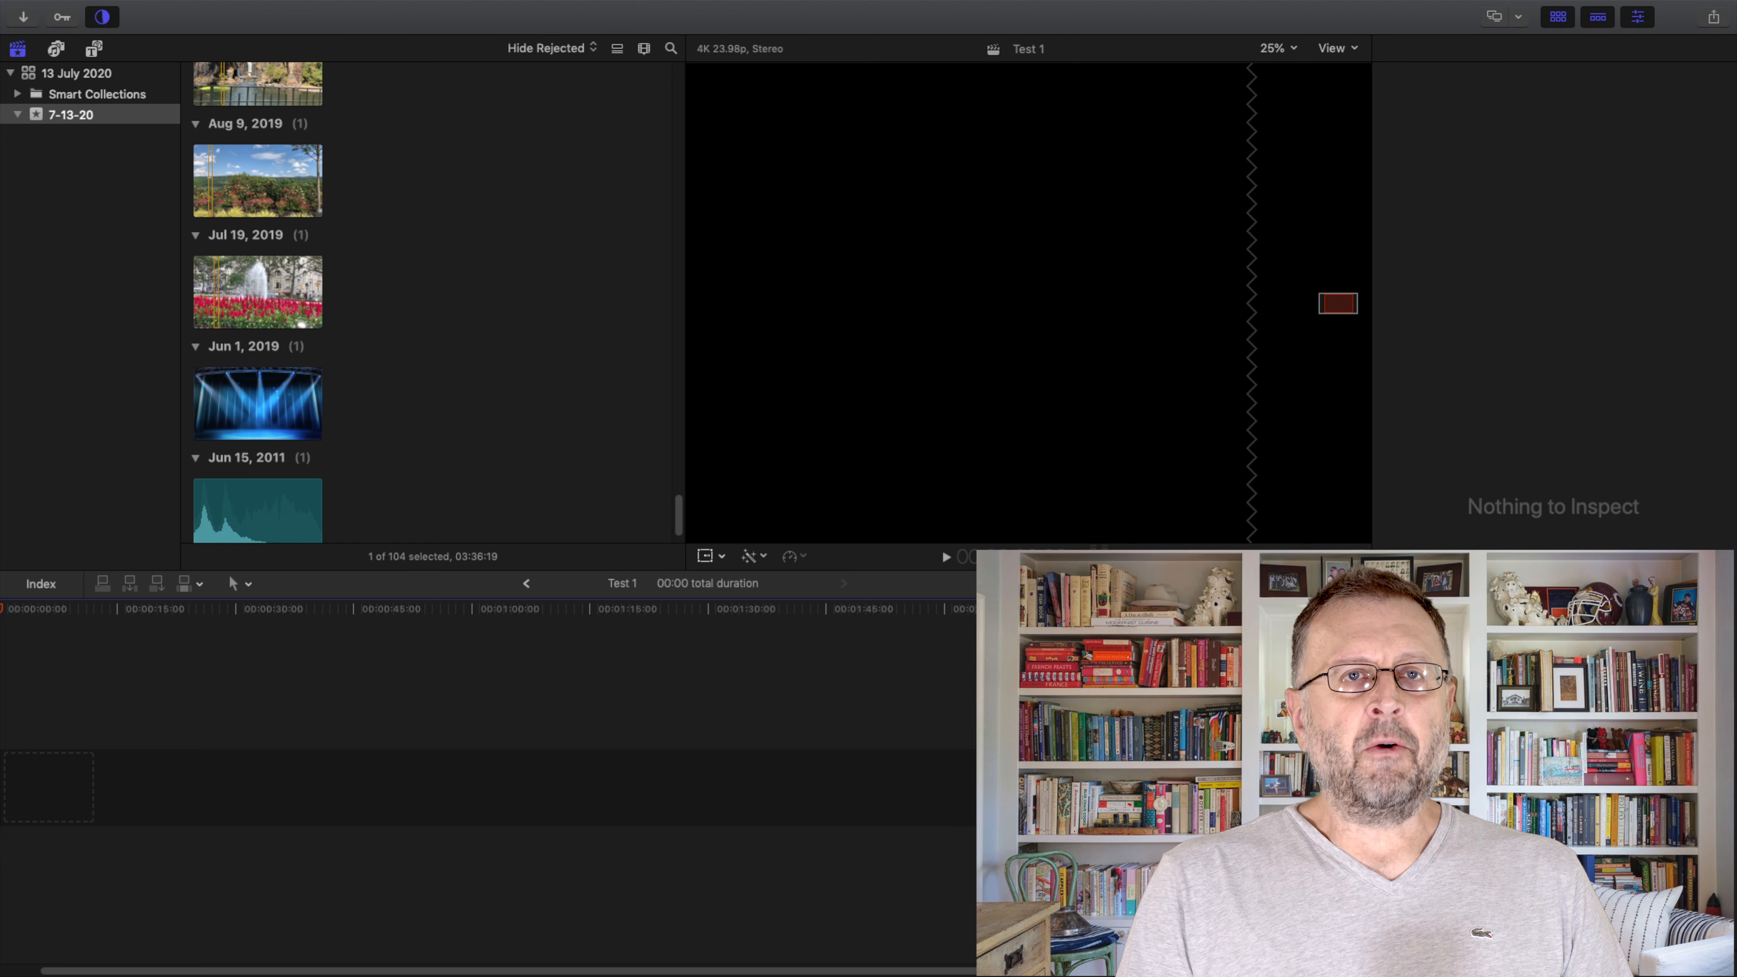
Step: Bring up the Green Screen 2 project with IMG_7771 connected above IMG_1618 in the timeline
{"action": "left_click", "coordinate": [153, 9]}
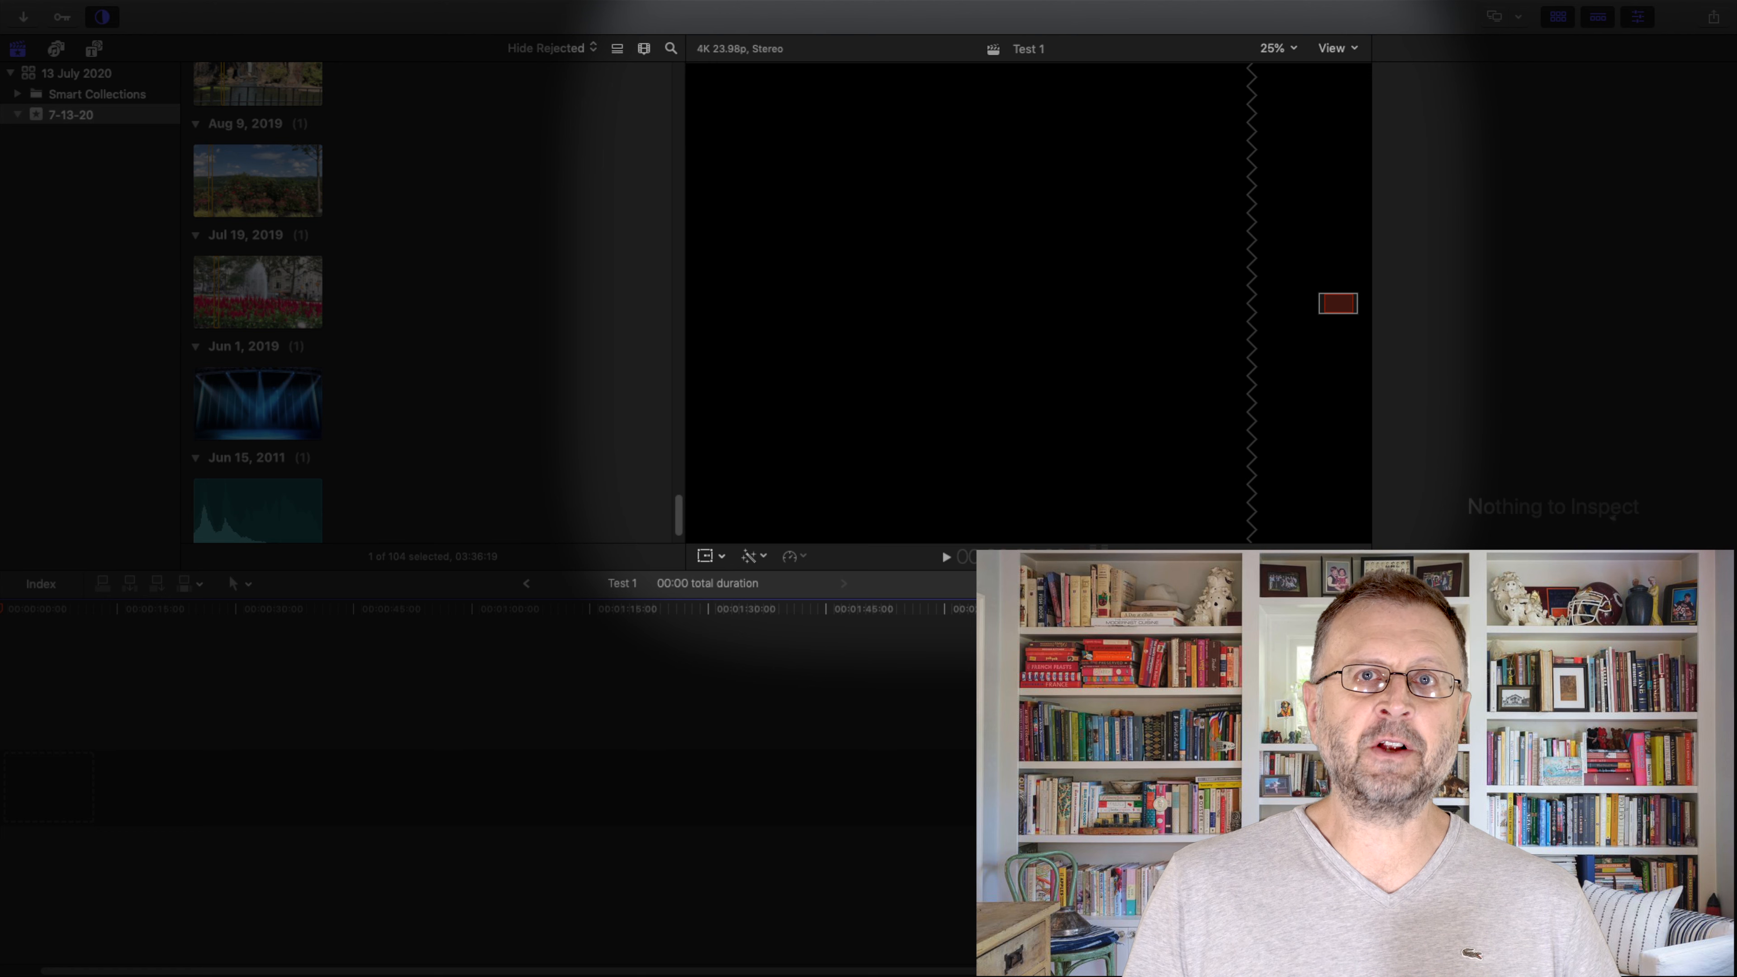
{"action": "key", "text": "space"}
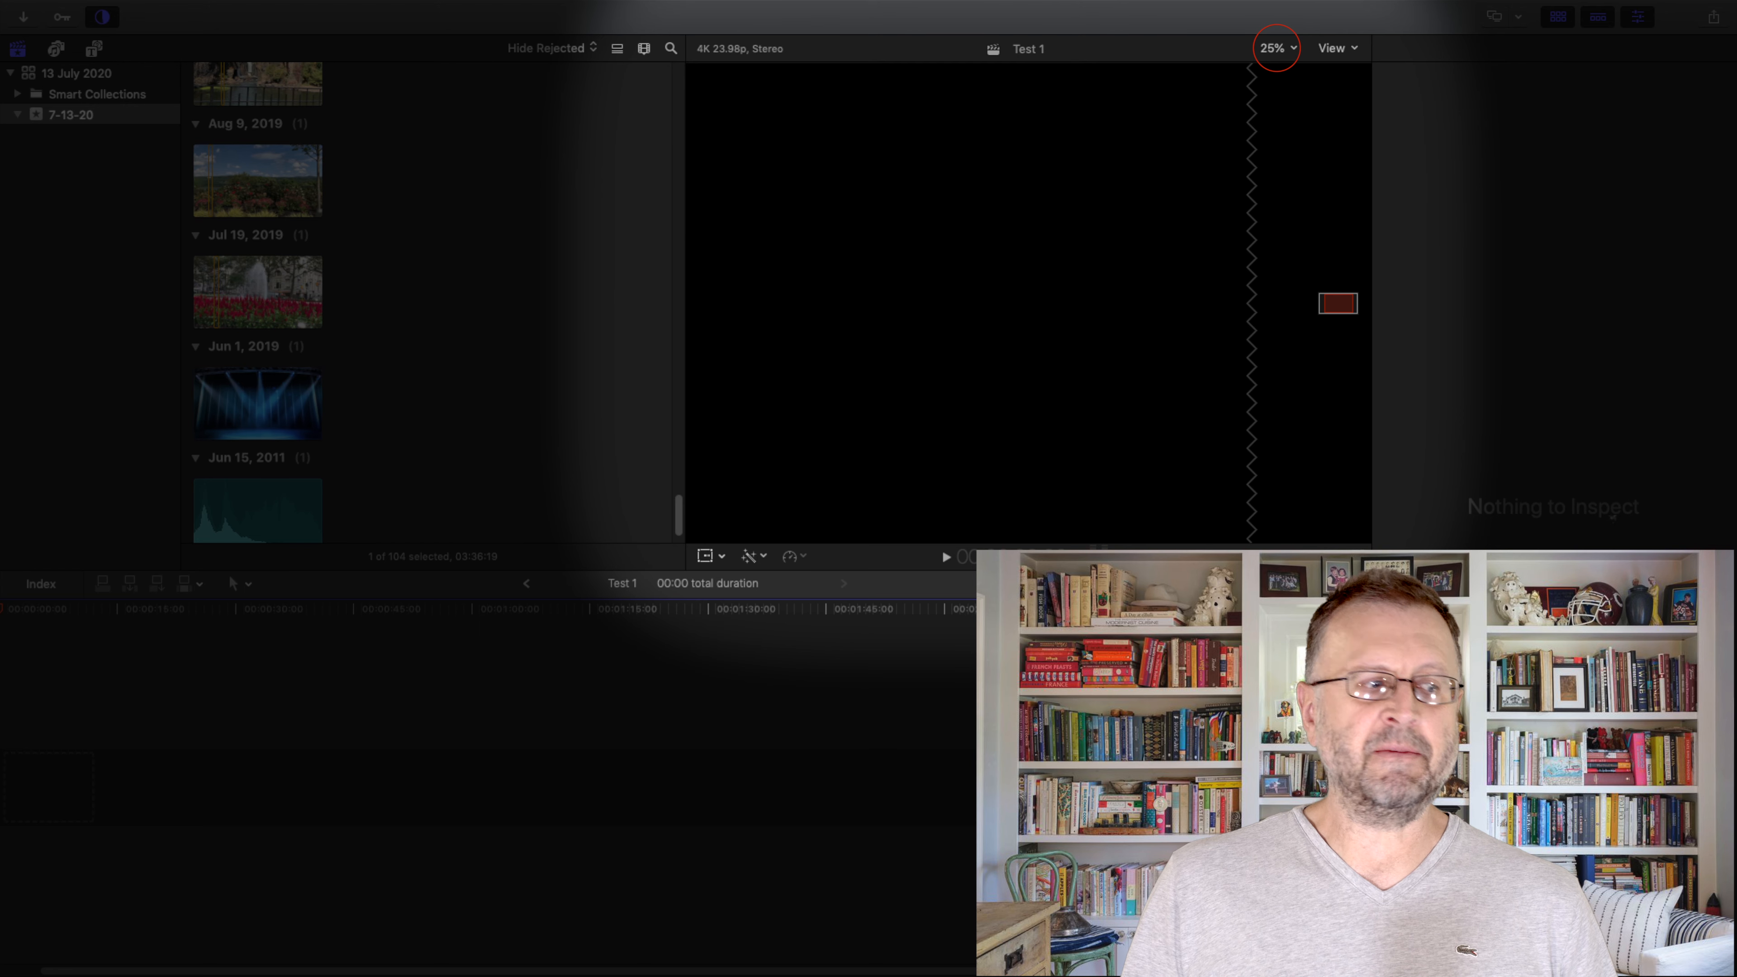
{"action": "left_click", "coordinate": [709, 493]}
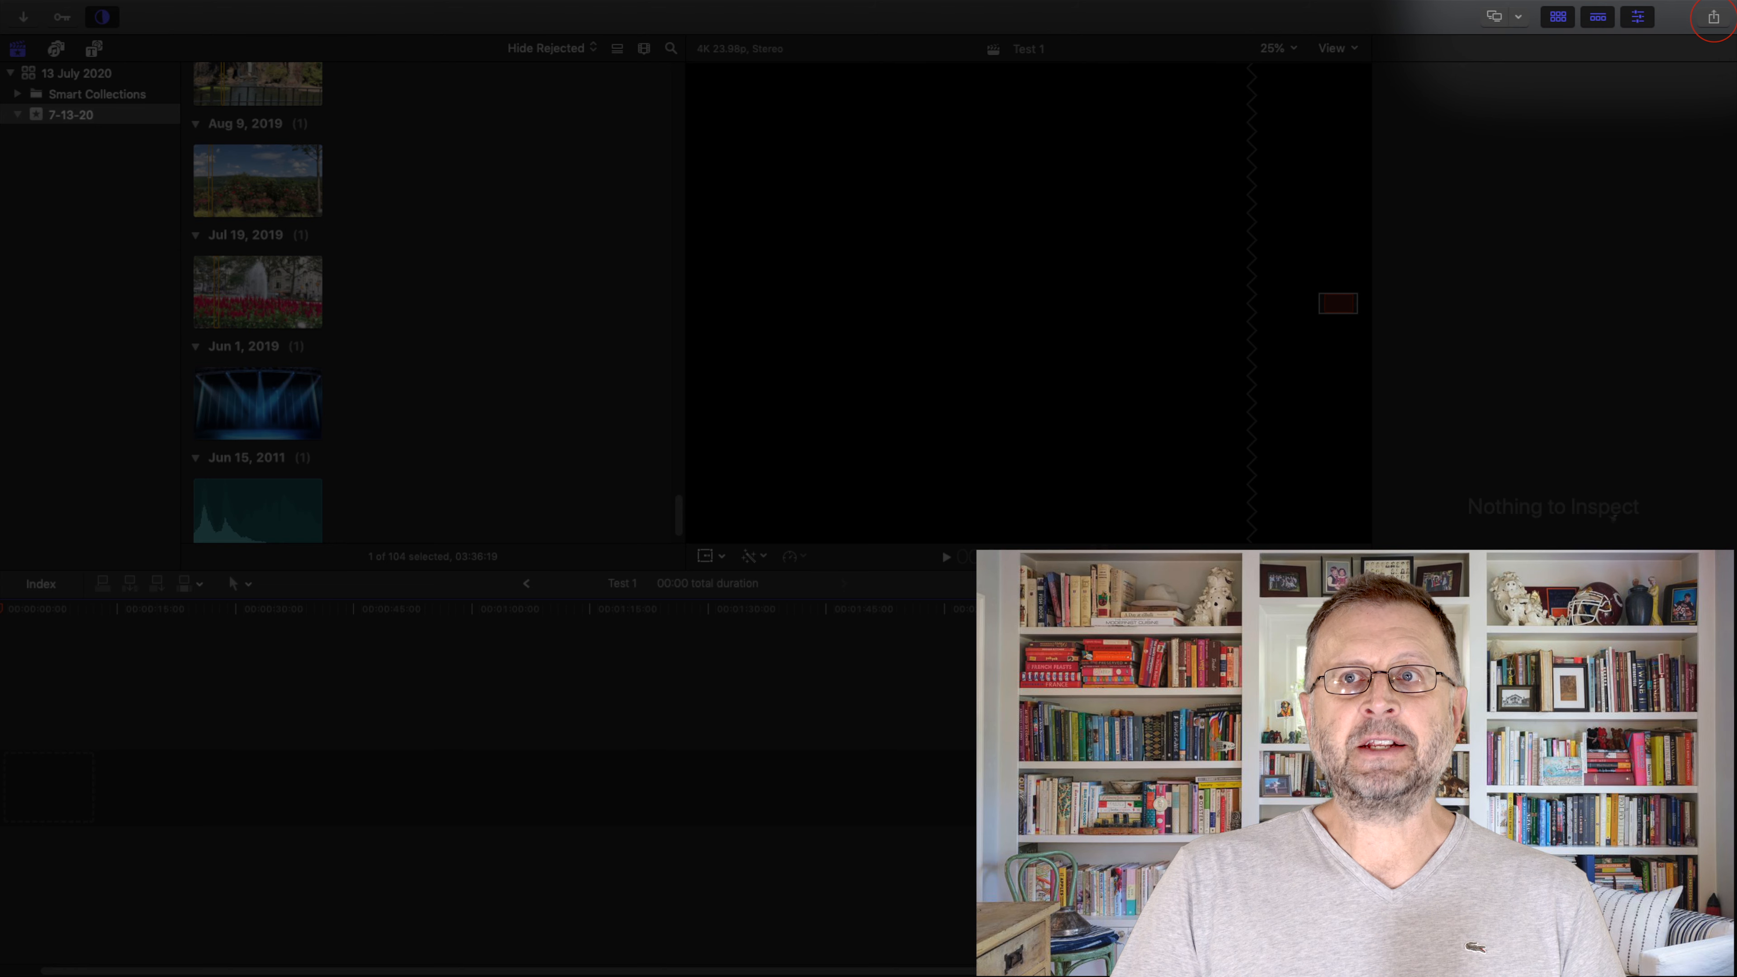
{"action": "left_click", "coordinate": [1716, 15]}
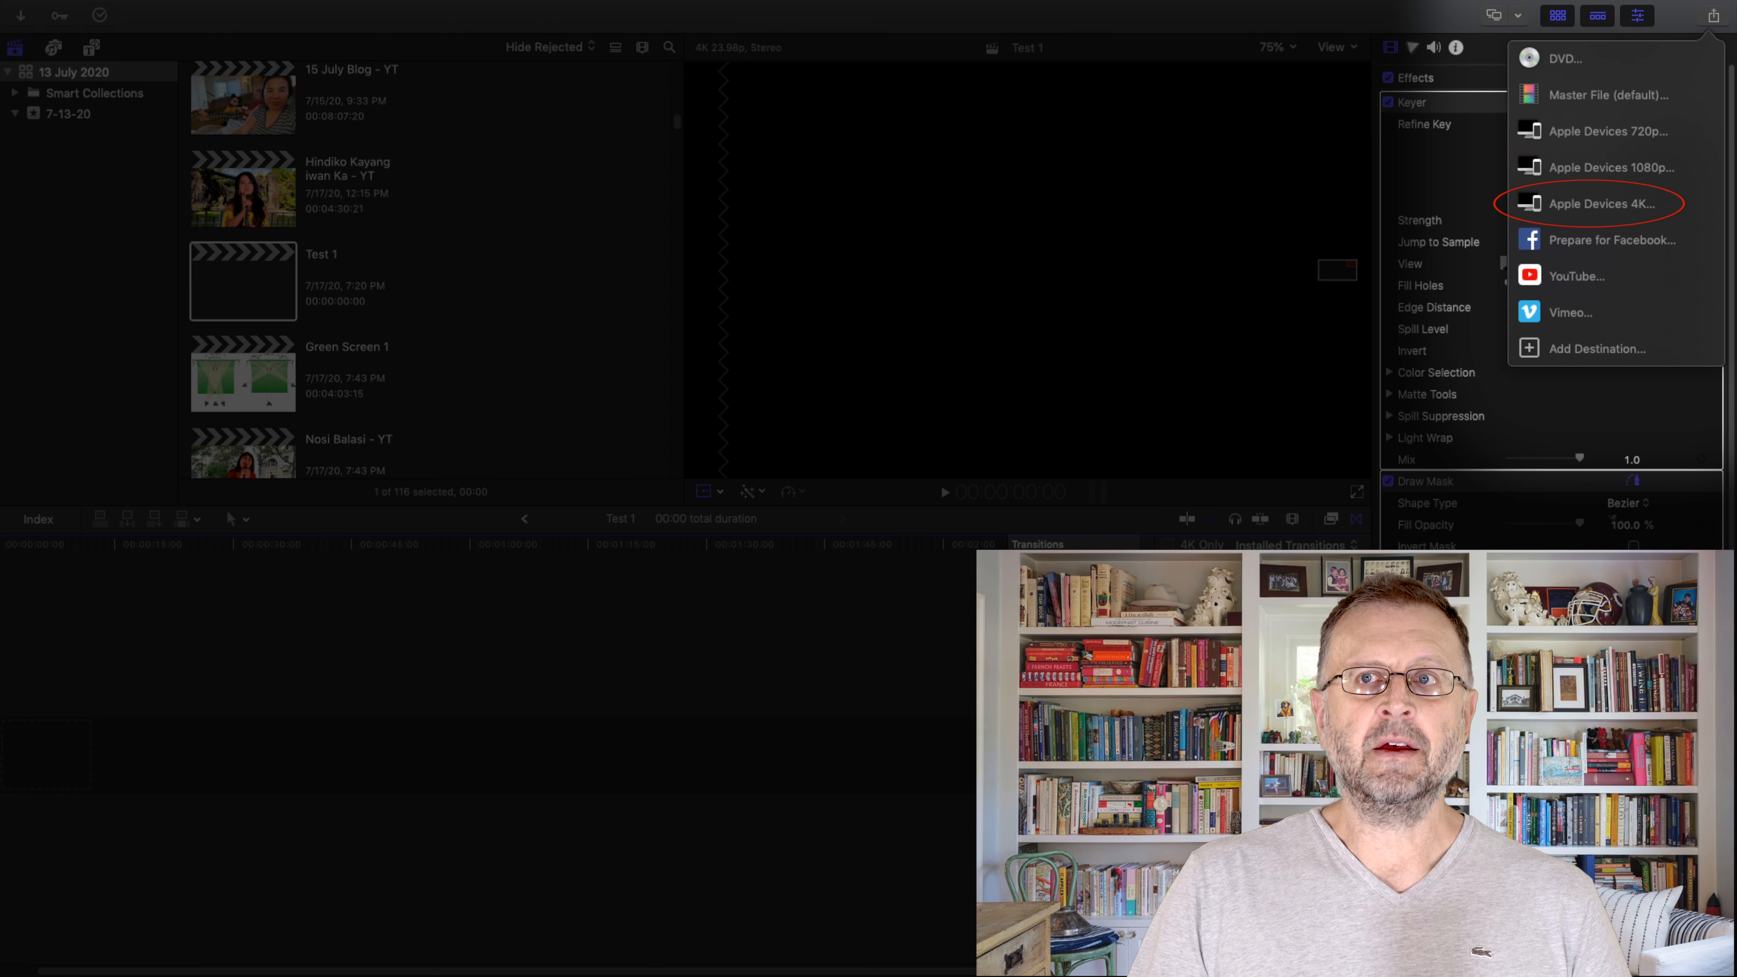
{"action": "left_click", "coordinate": [1596, 203]}
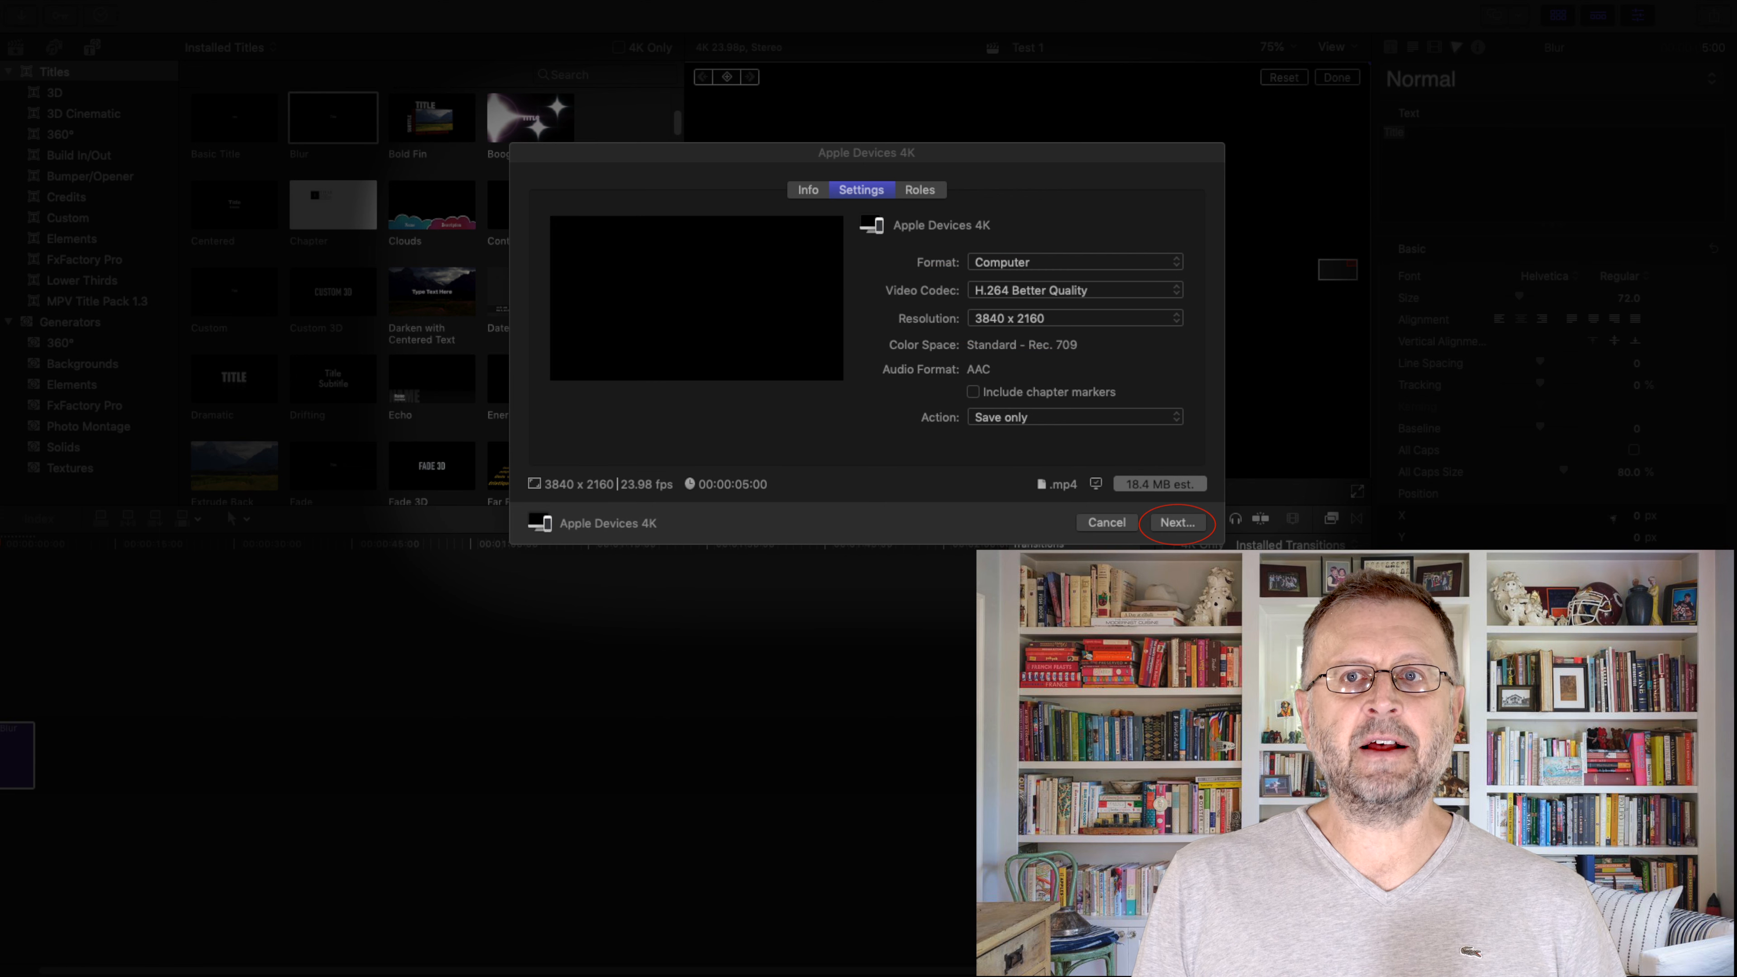
{"action": "left_click", "coordinate": [1178, 522]}
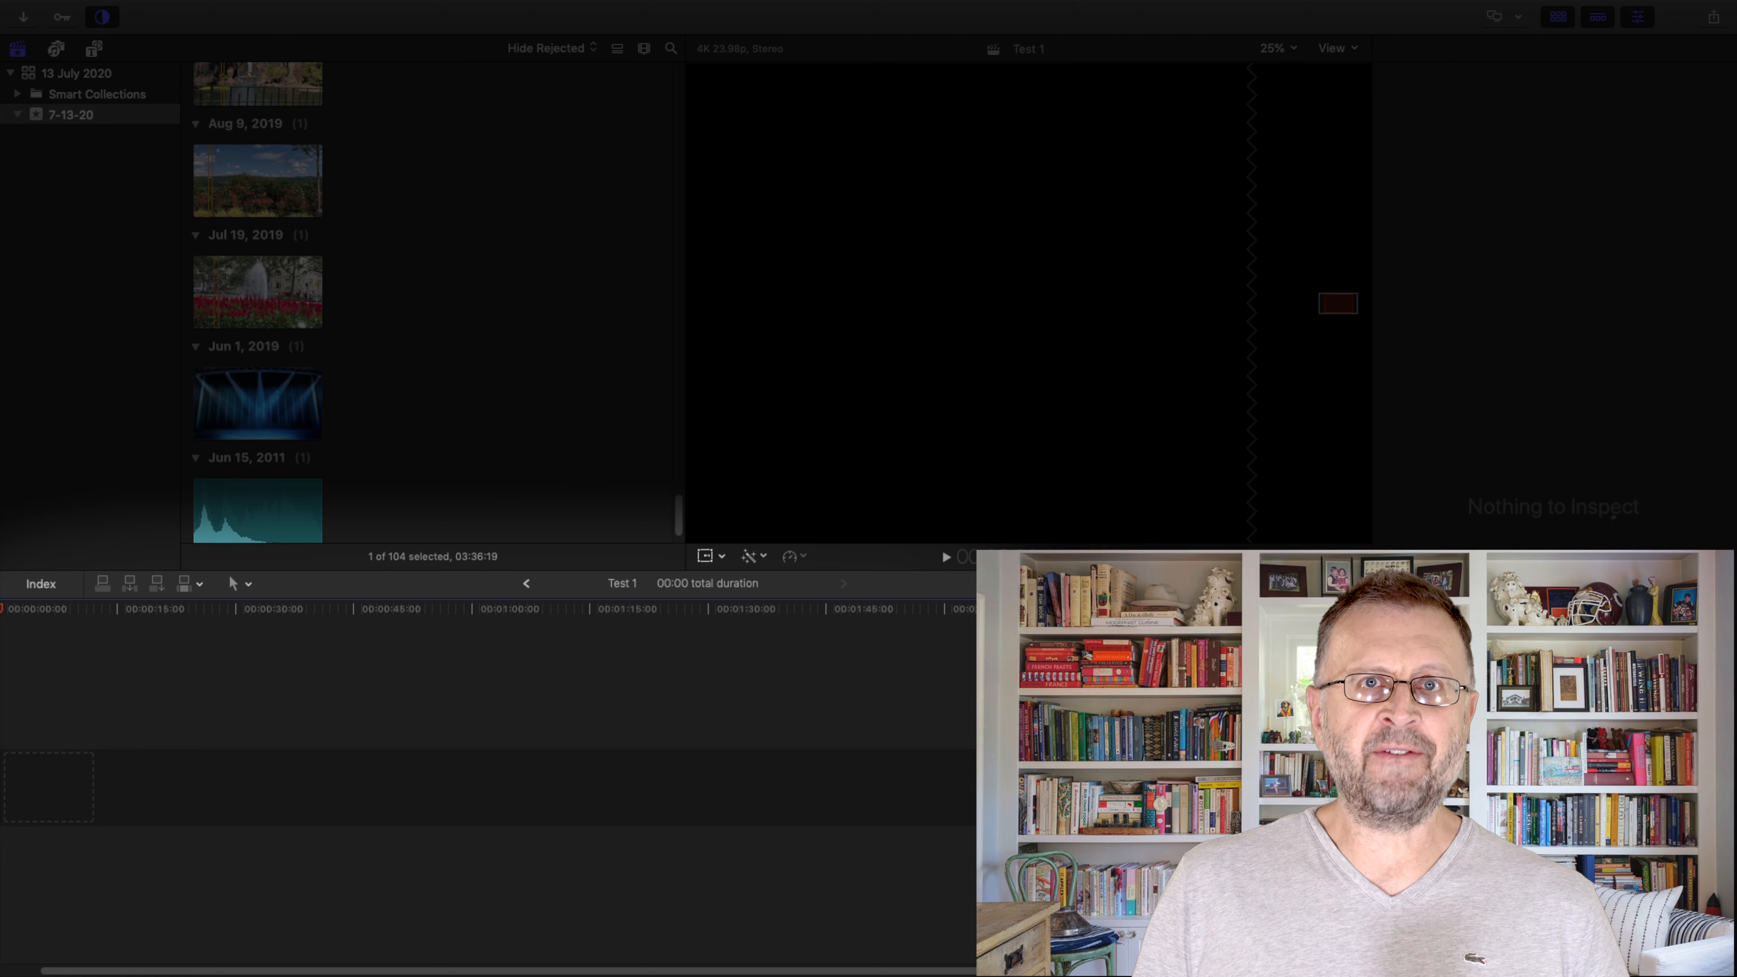
{"action": "left_click", "coordinate": [1330, 583]}
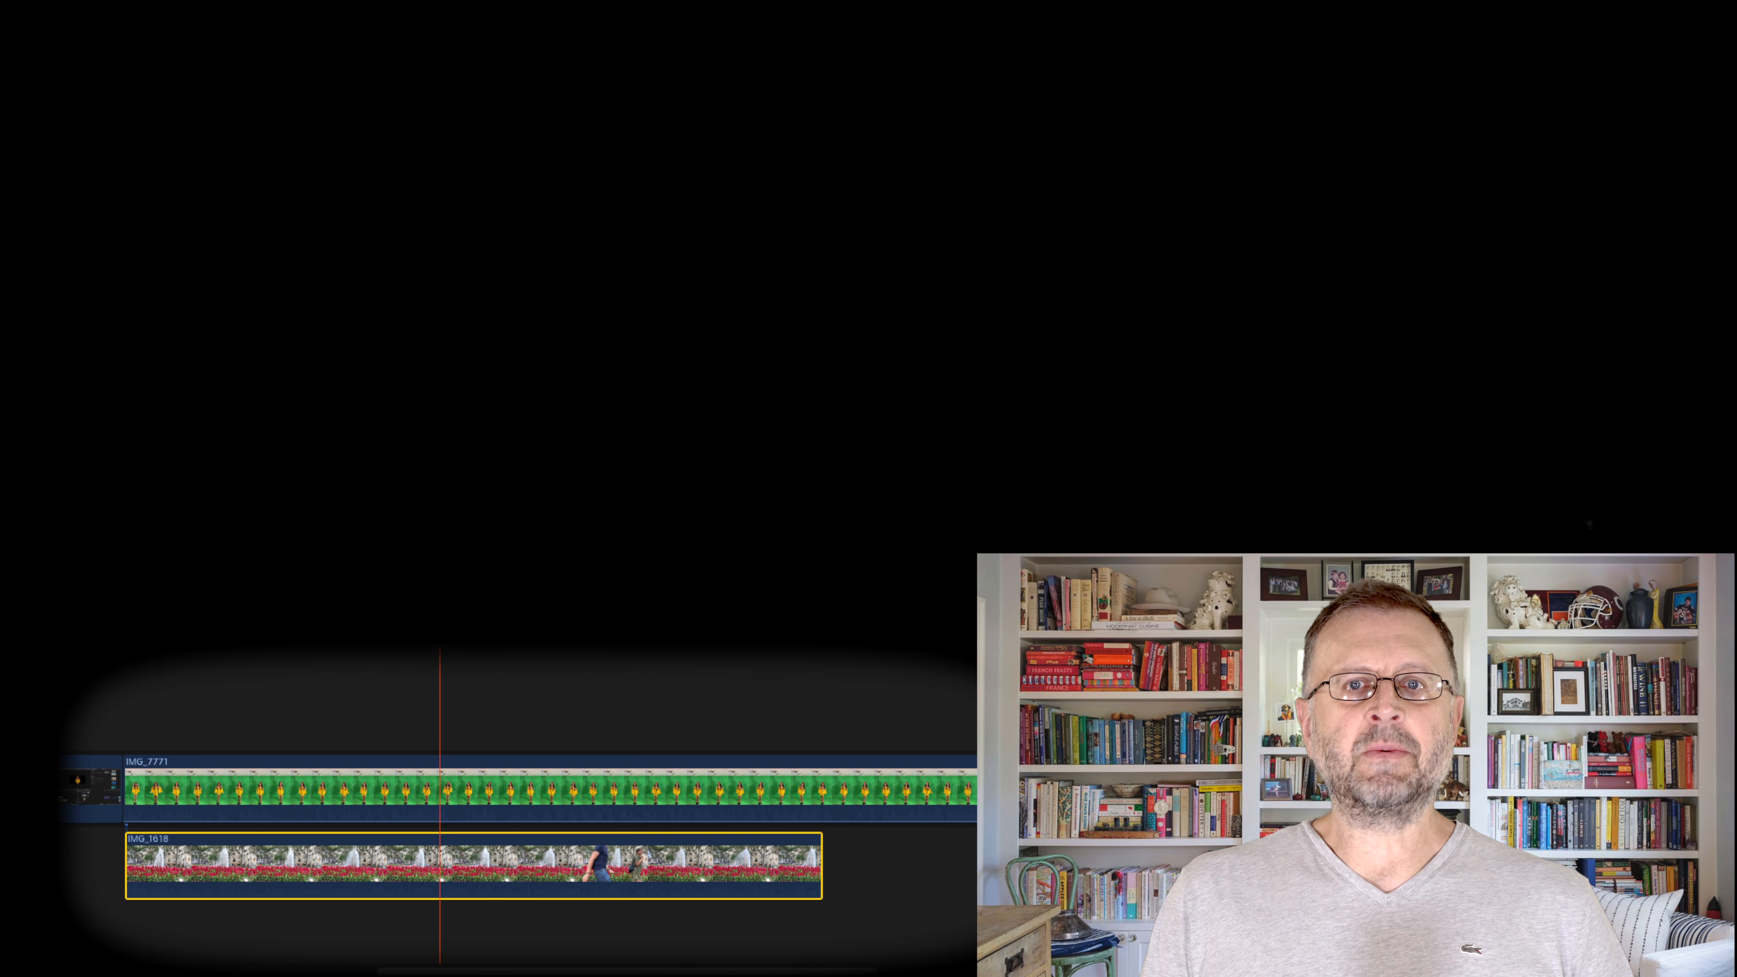
Step: Scale up and reposition IMG_7771 with on-screen Transform so the singer fills the frame, then confirm
{"action": "key", "text": "v"}
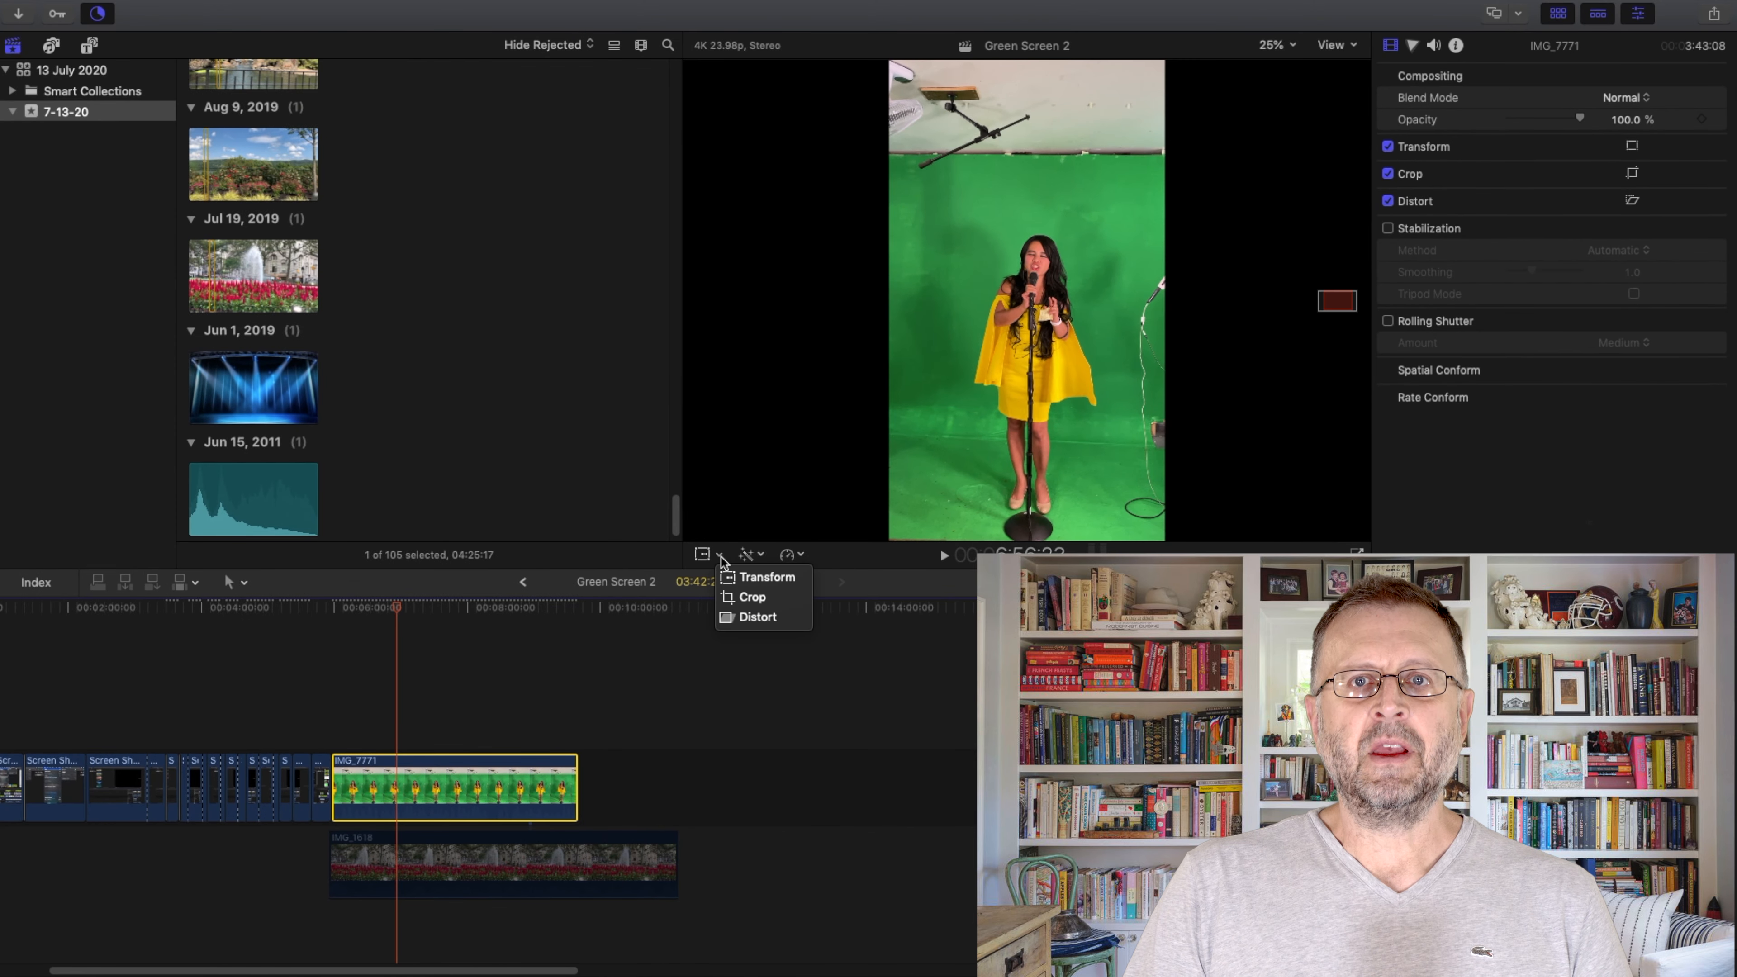
{"action": "left_click", "coordinate": [765, 576]}
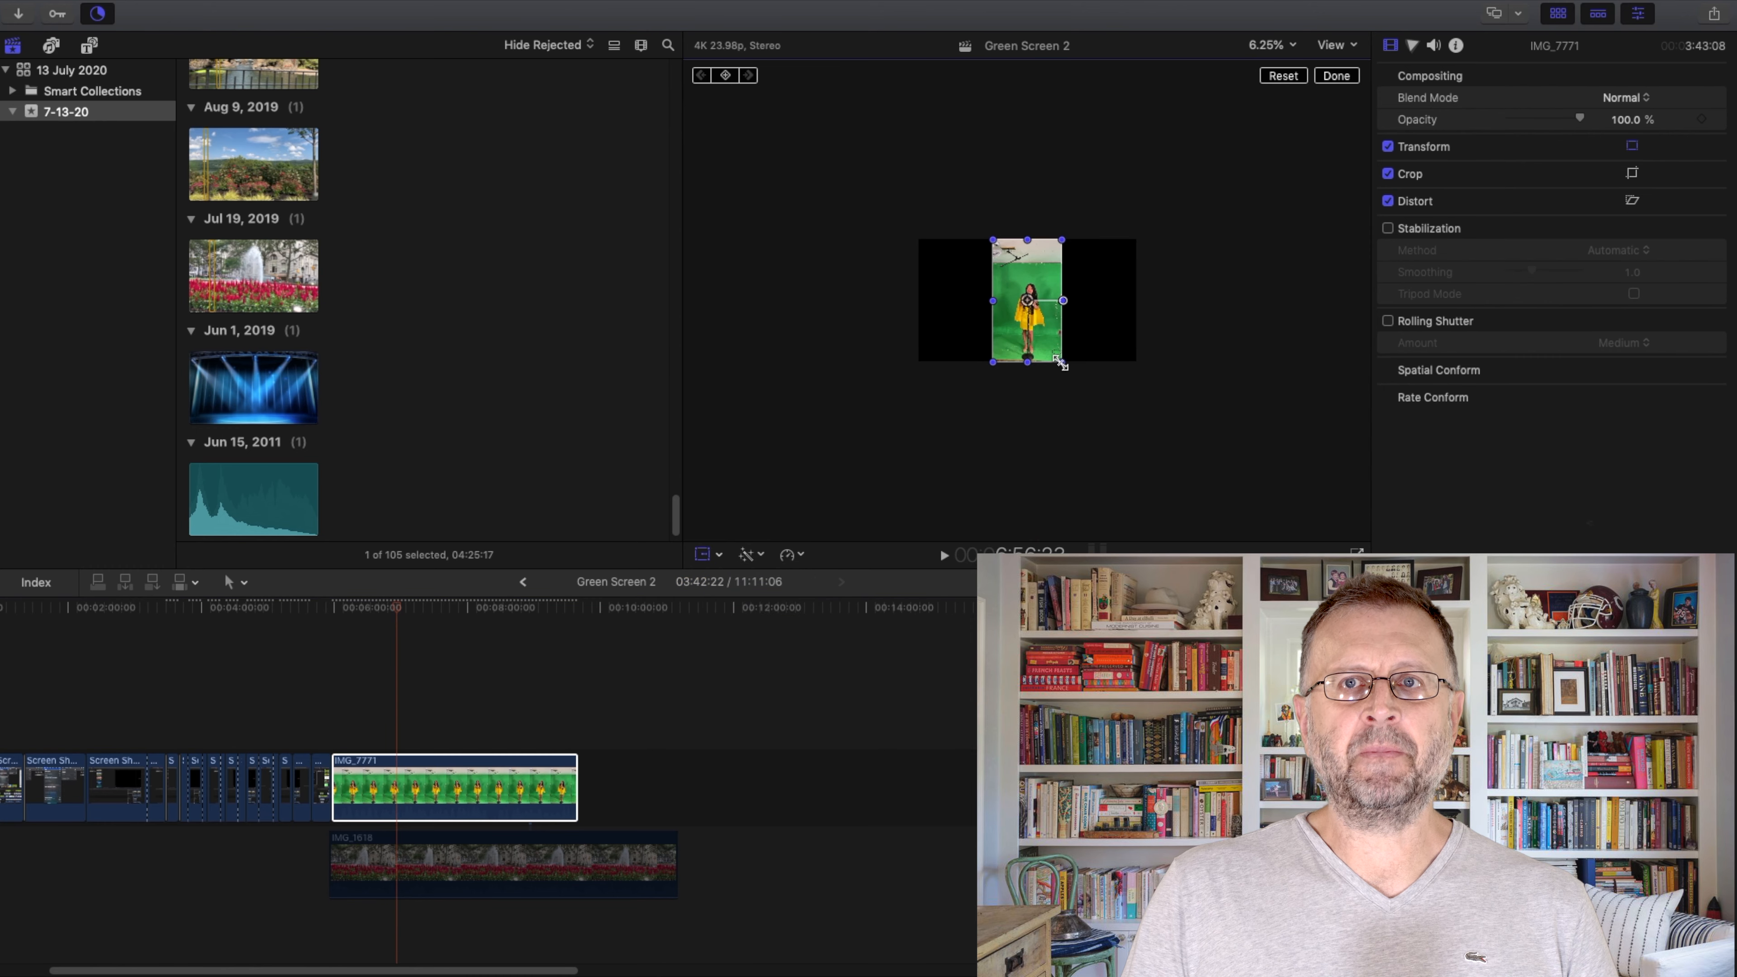
{"action": "left_click_drag", "start_coordinate": [1057, 360], "coordinate": [1063, 366]}
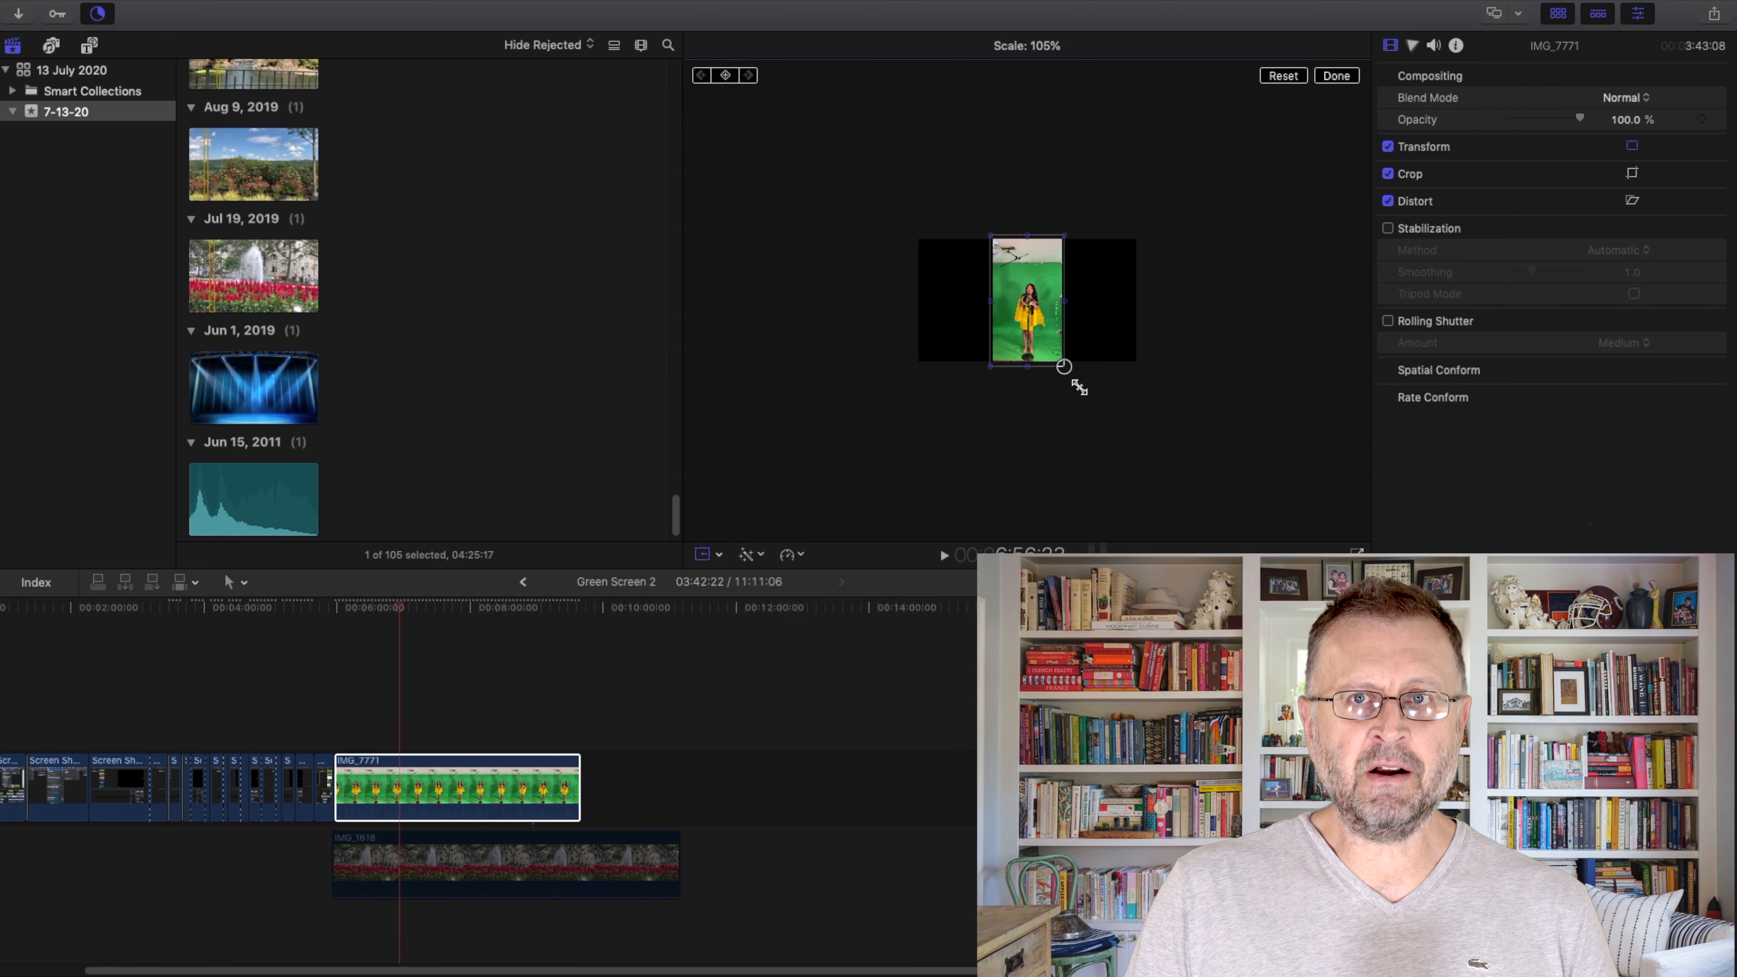
{"action": "left_click_drag", "start_coordinate": [1064, 366], "coordinate": [1099, 428]}
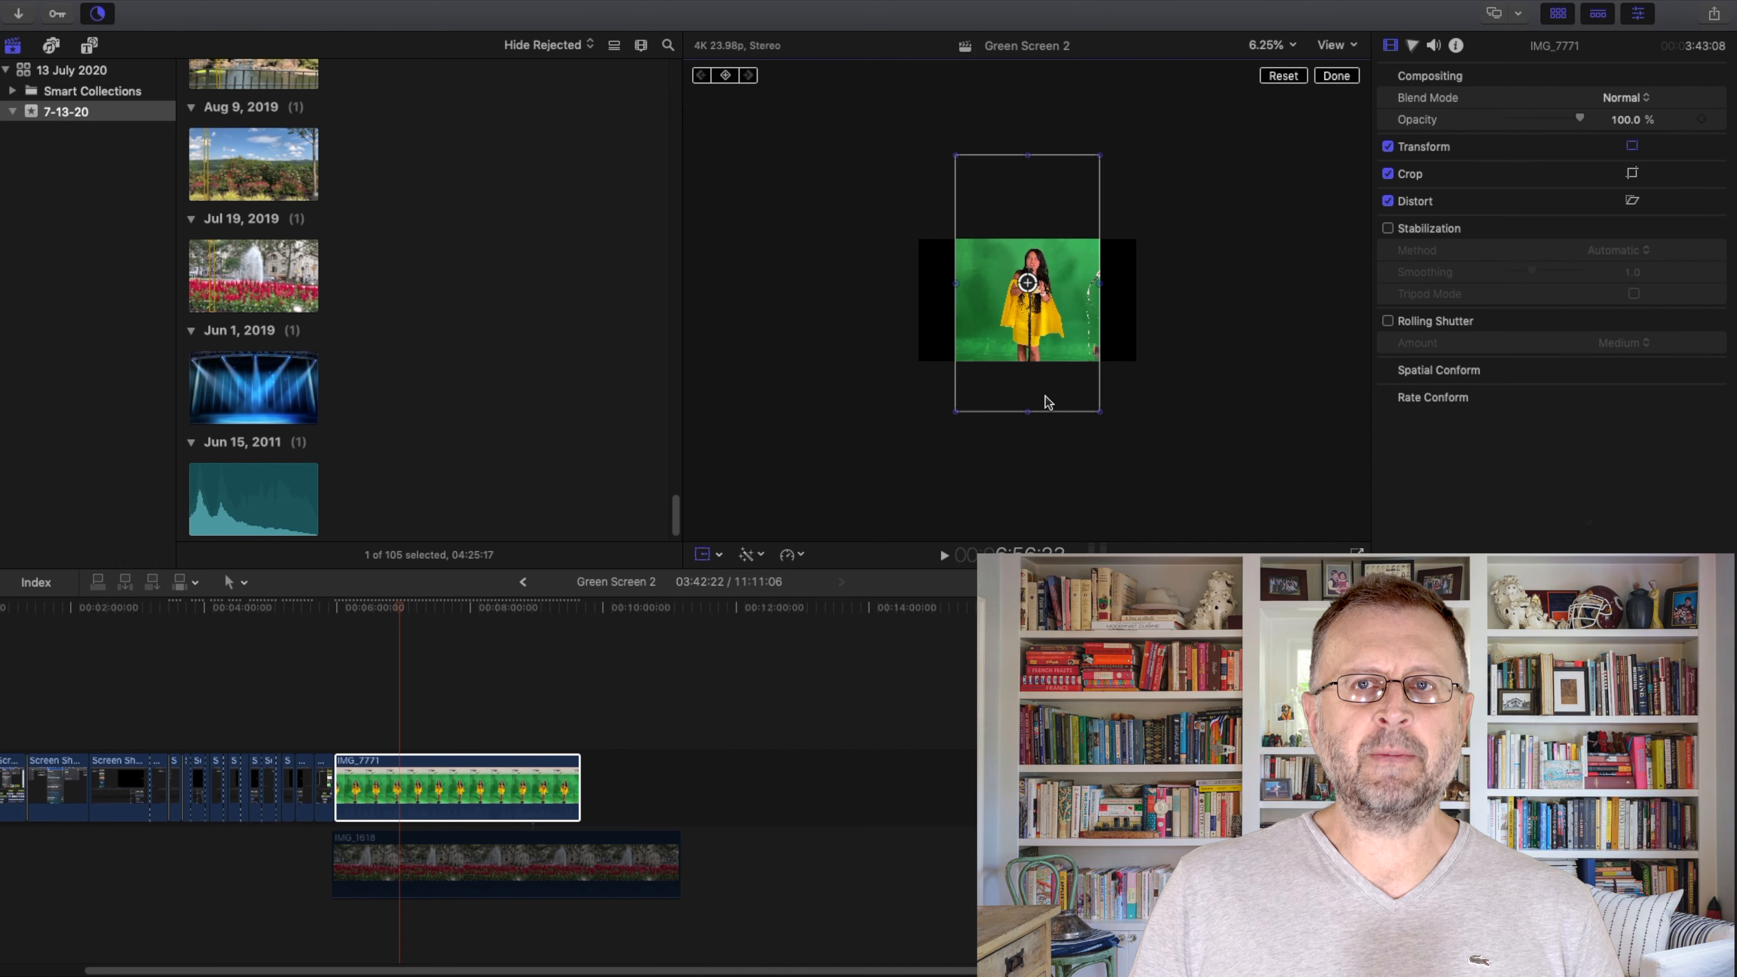
{"action": "left_click", "coordinate": [1335, 75]}
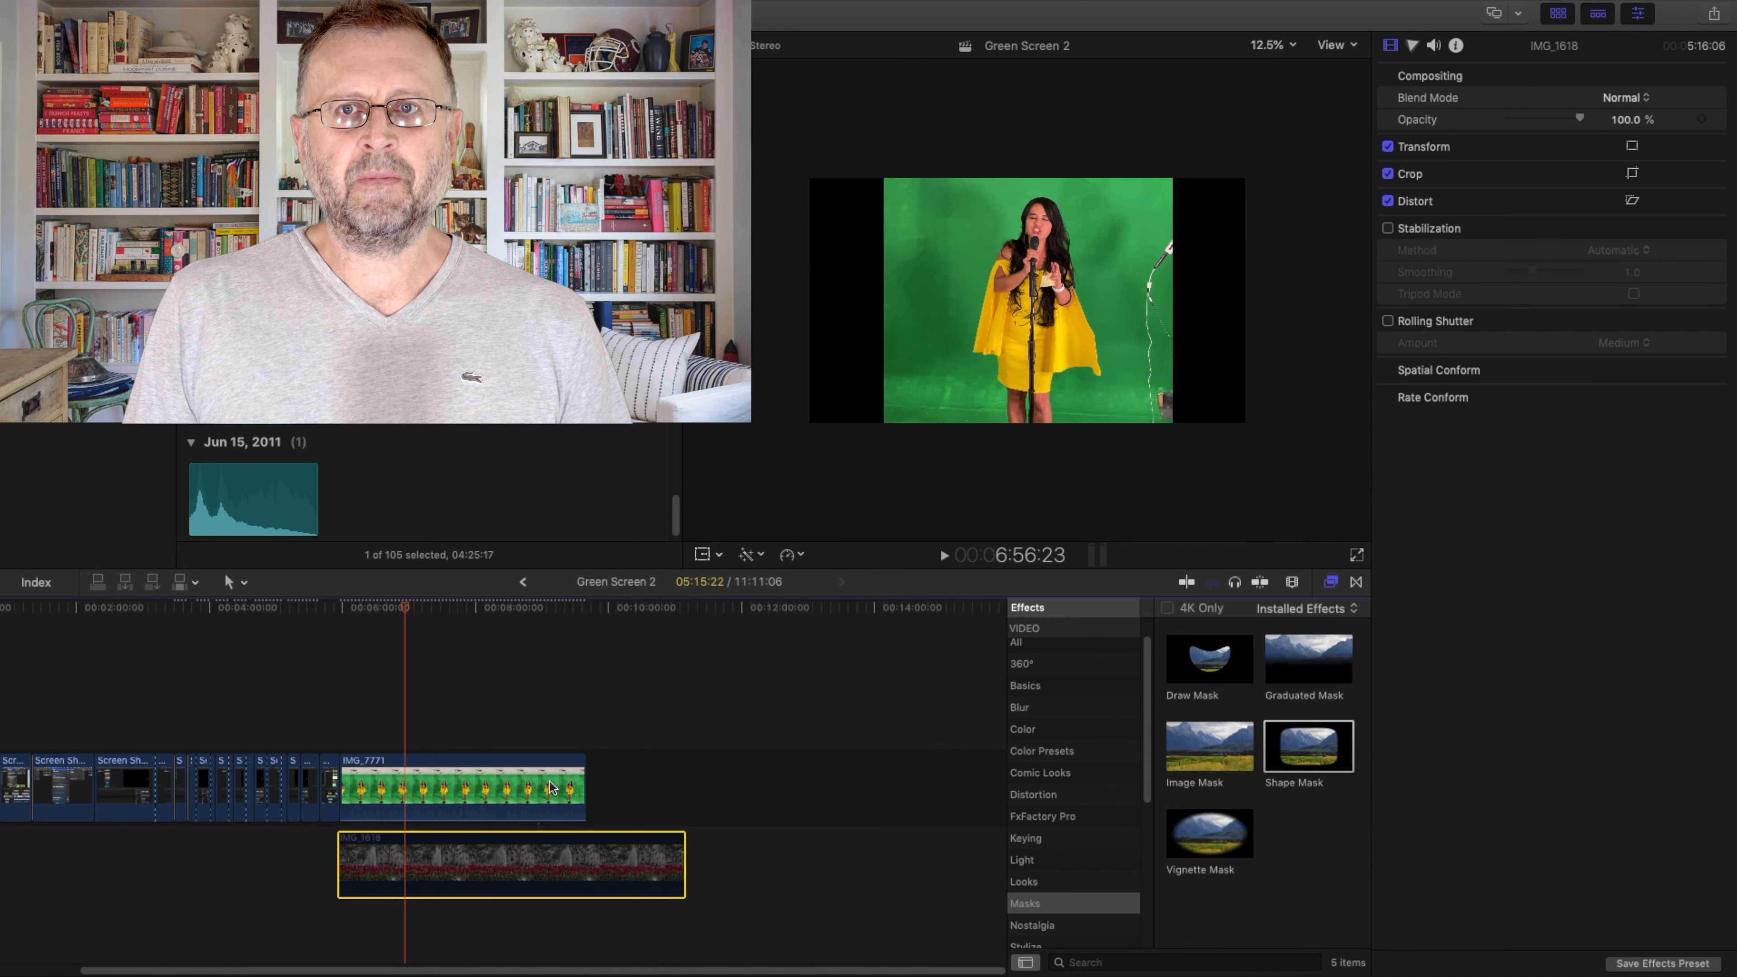
Step: Apply the Keyer effect from the Keying category to IMG_7771, removing the green background
{"action": "left_click", "coordinate": [460, 786]}
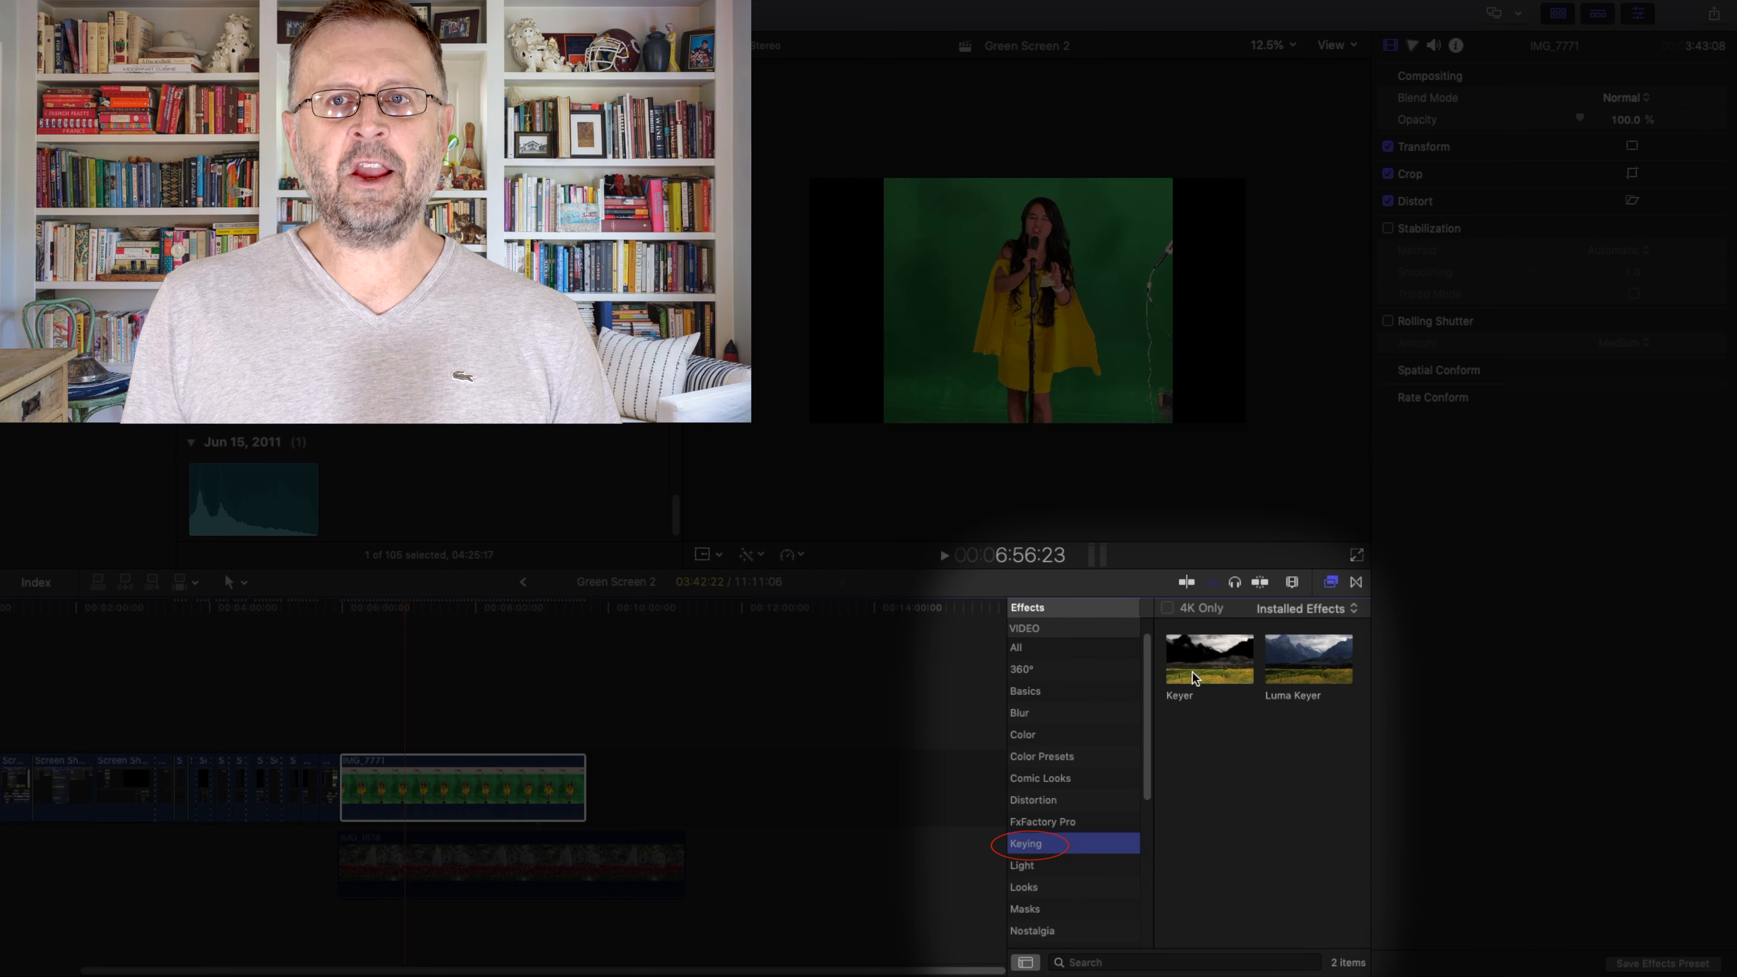
{"action": "left_click", "coordinate": [1208, 660]}
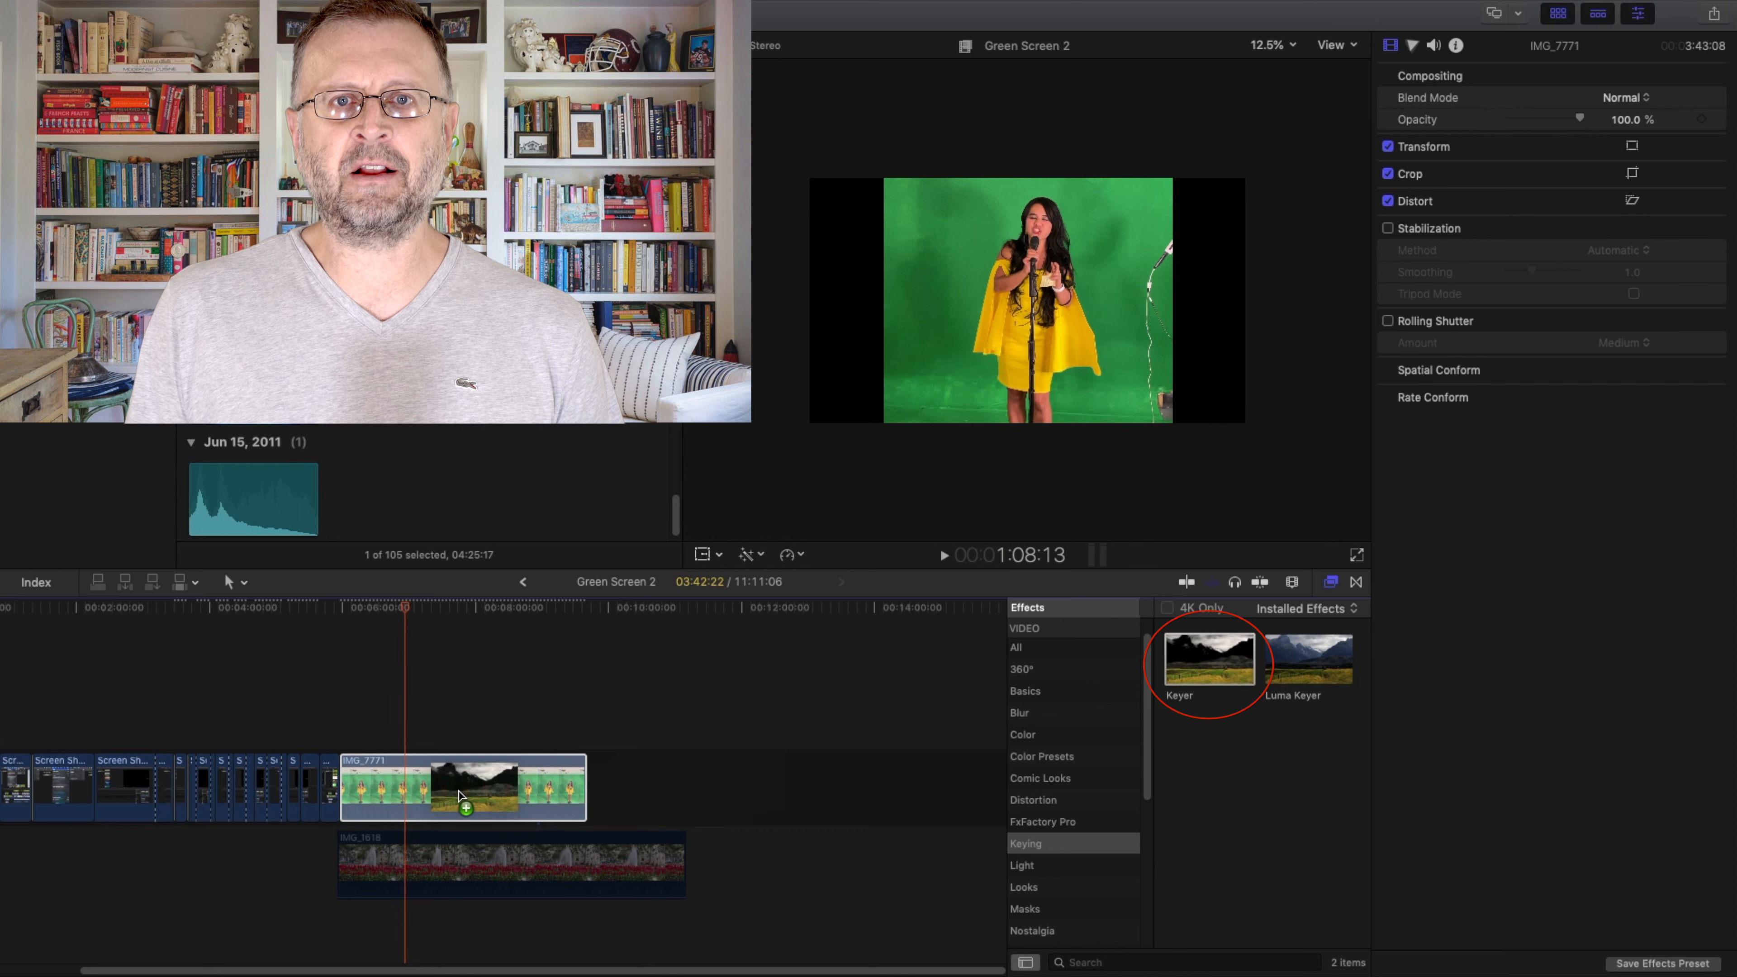
{"action": "double_click", "coordinate": [1209, 656]}
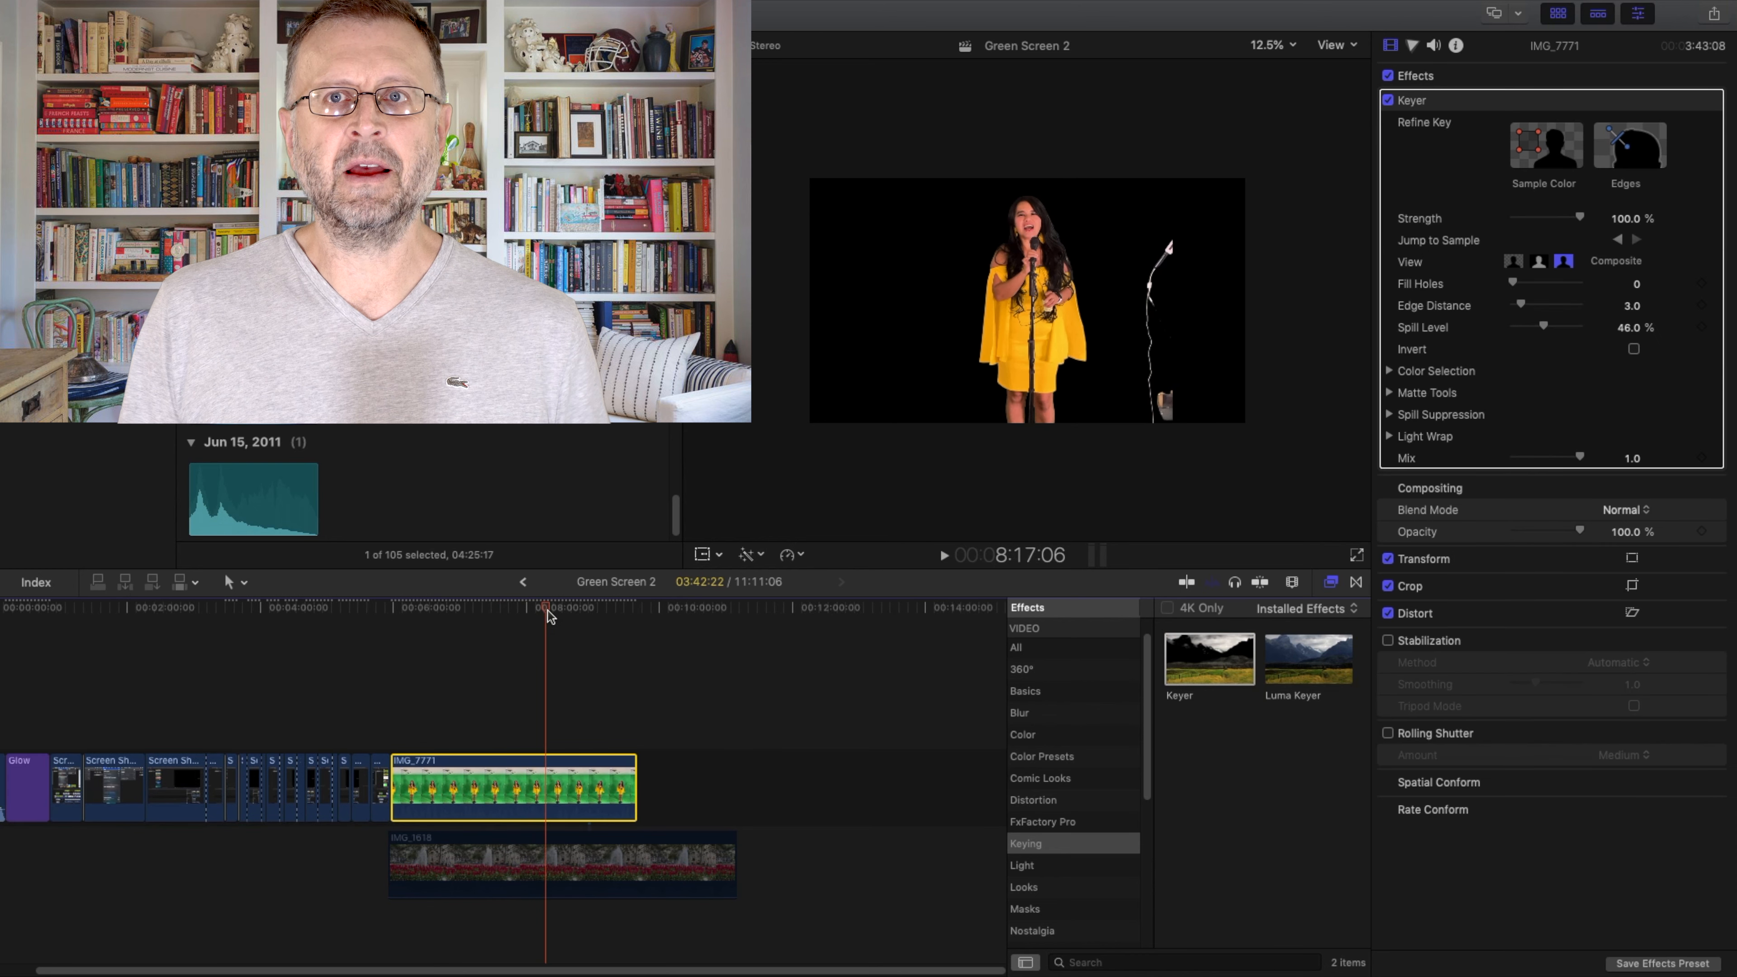
{"action": "left_click", "coordinate": [454, 607]}
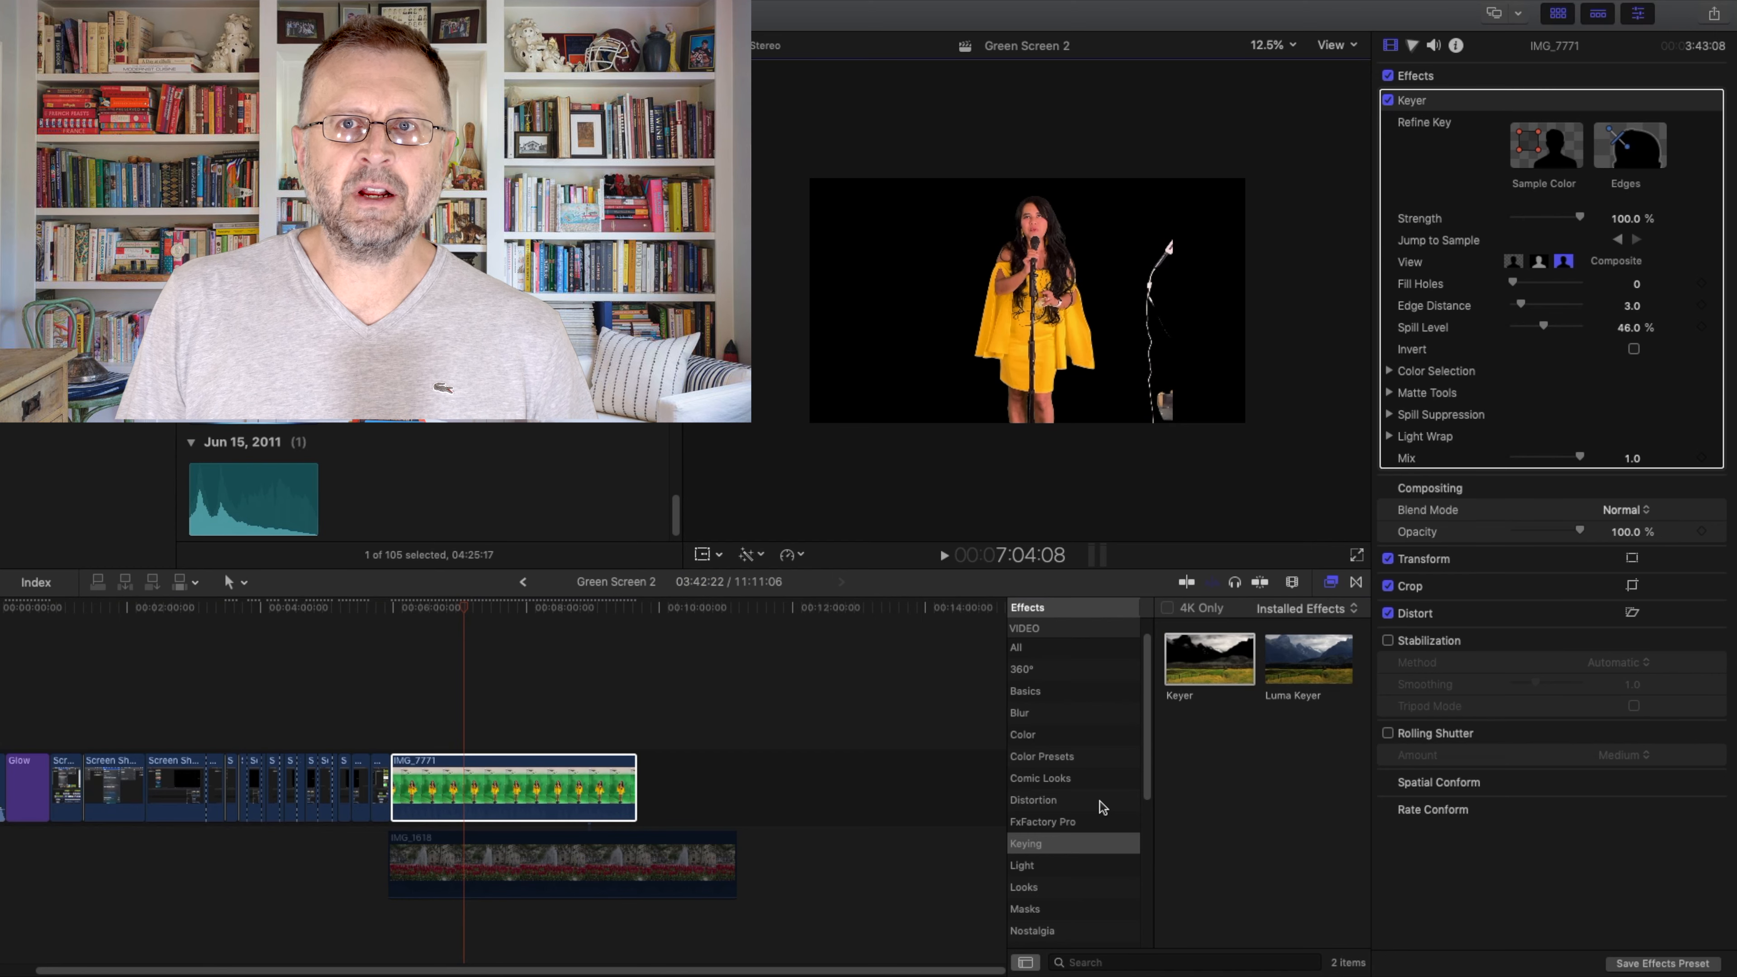
{"action": "left_click", "coordinate": [1025, 909]}
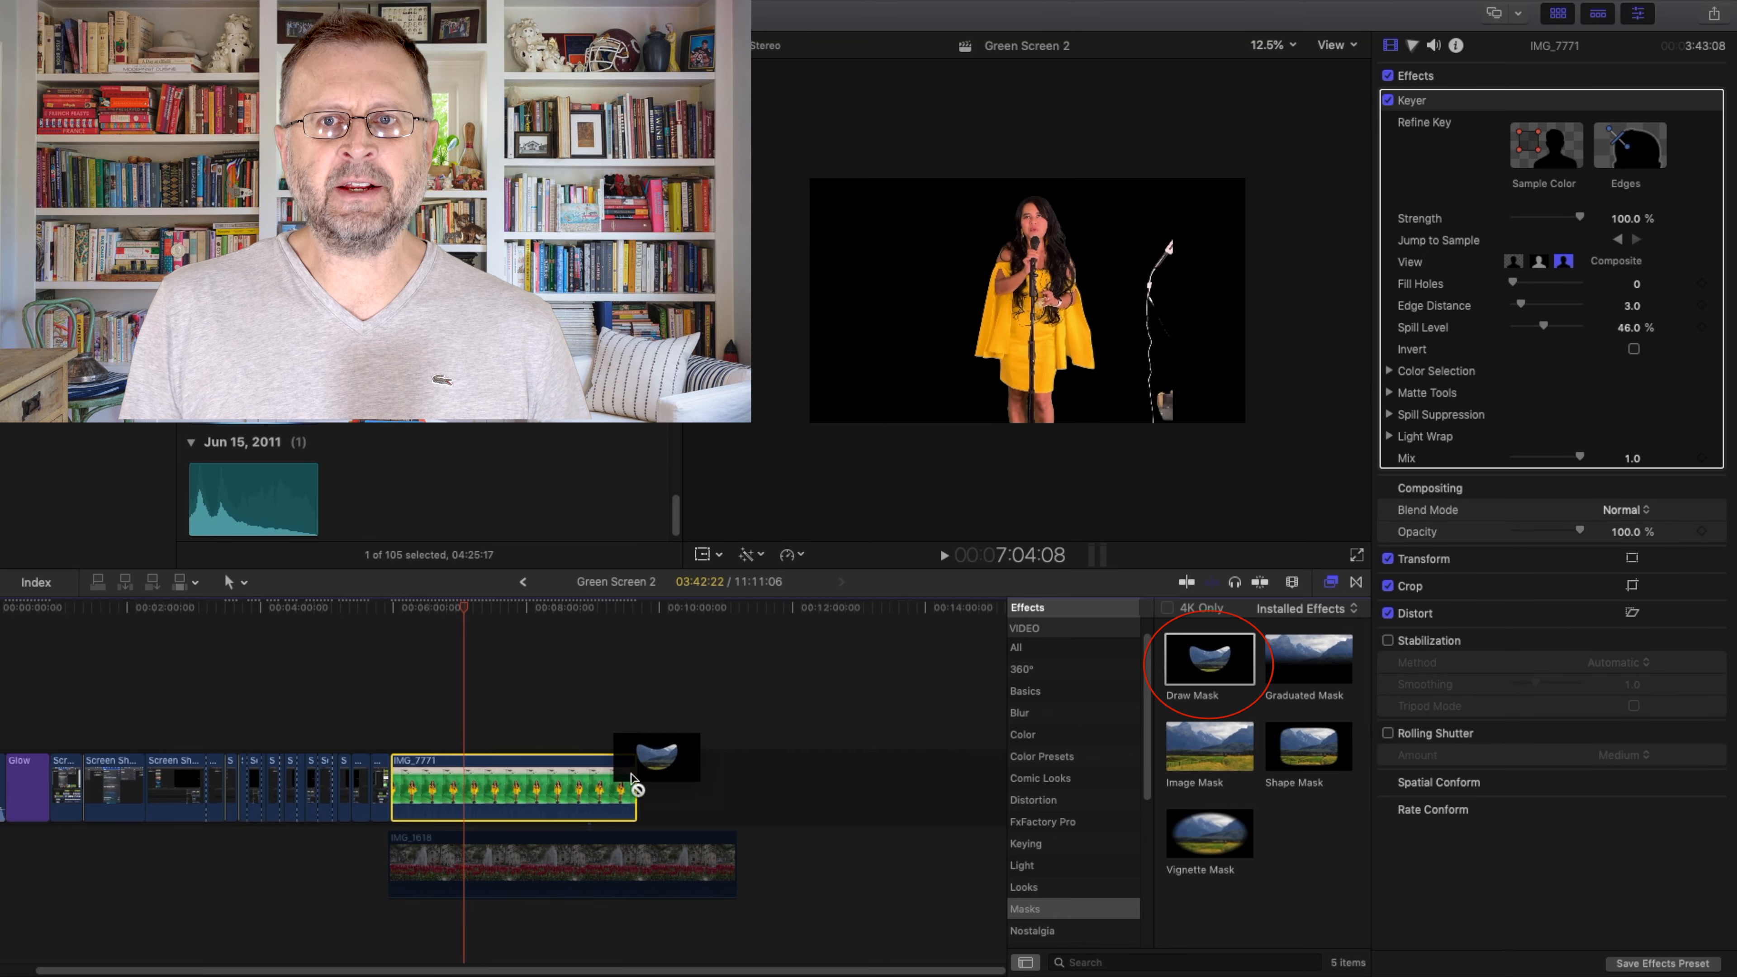
Step: Add a Draw Mask around the singer on IMG_7771 and bring up the Share destinations
{"action": "left_click_drag", "start_coordinate": [655, 756], "coordinate": [564, 784]}
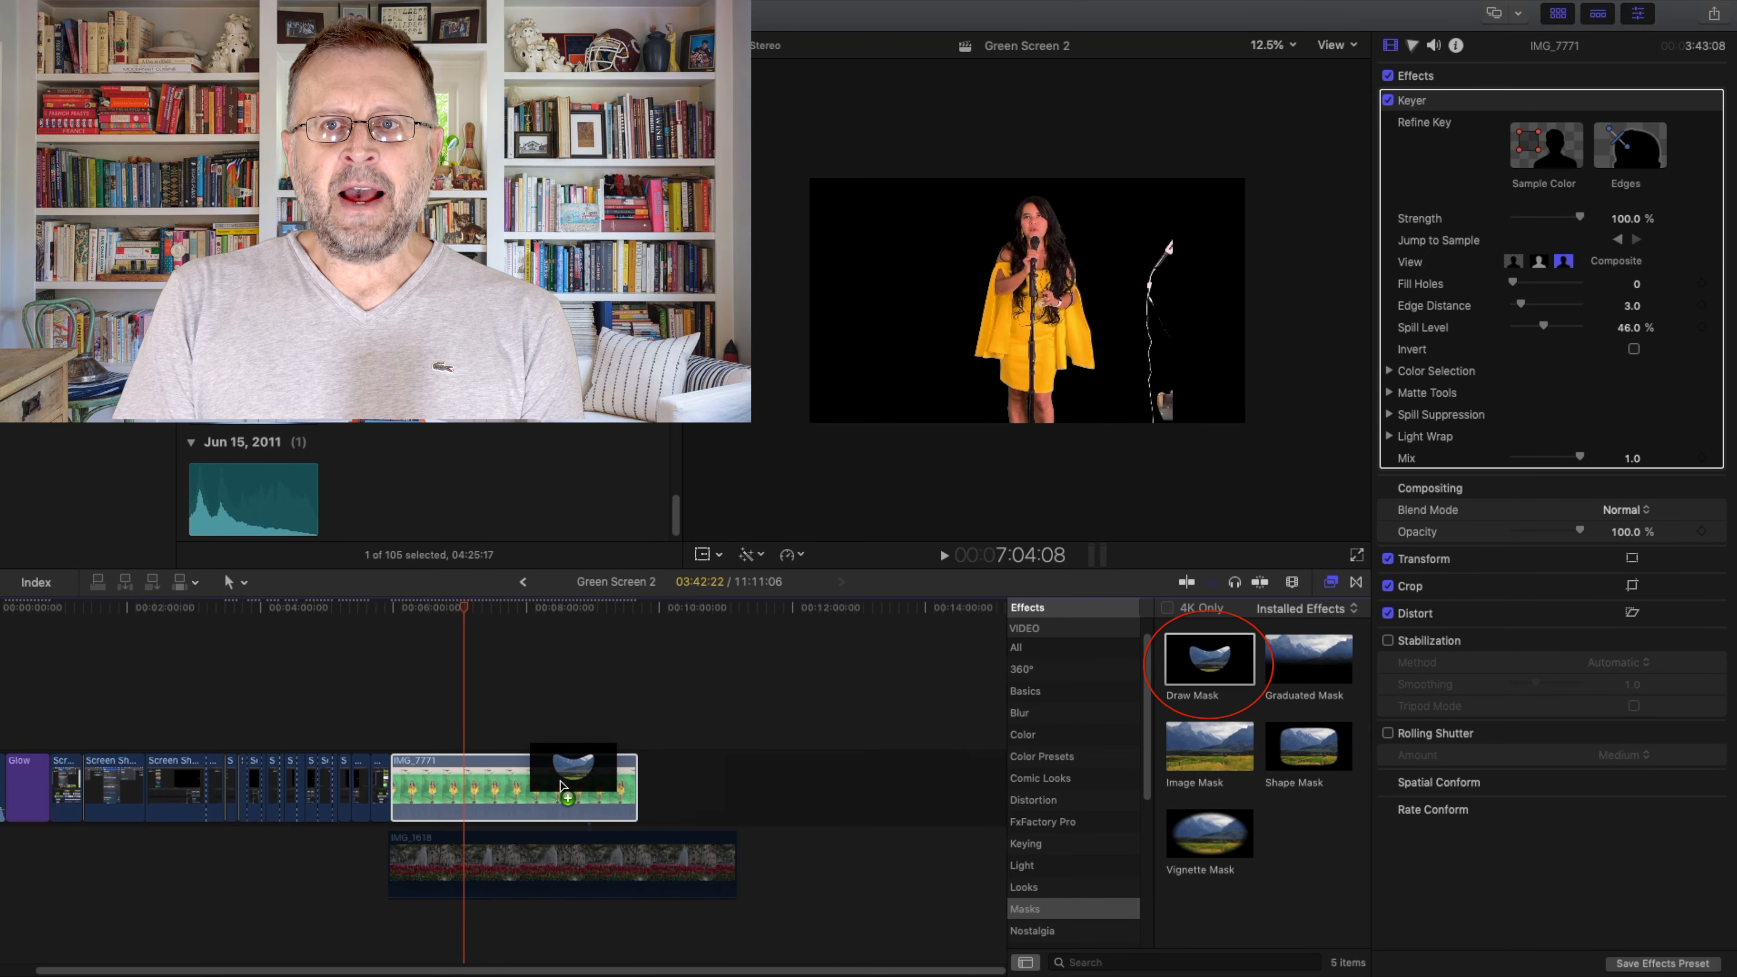
{"action": "left_click", "coordinate": [1208, 659]}
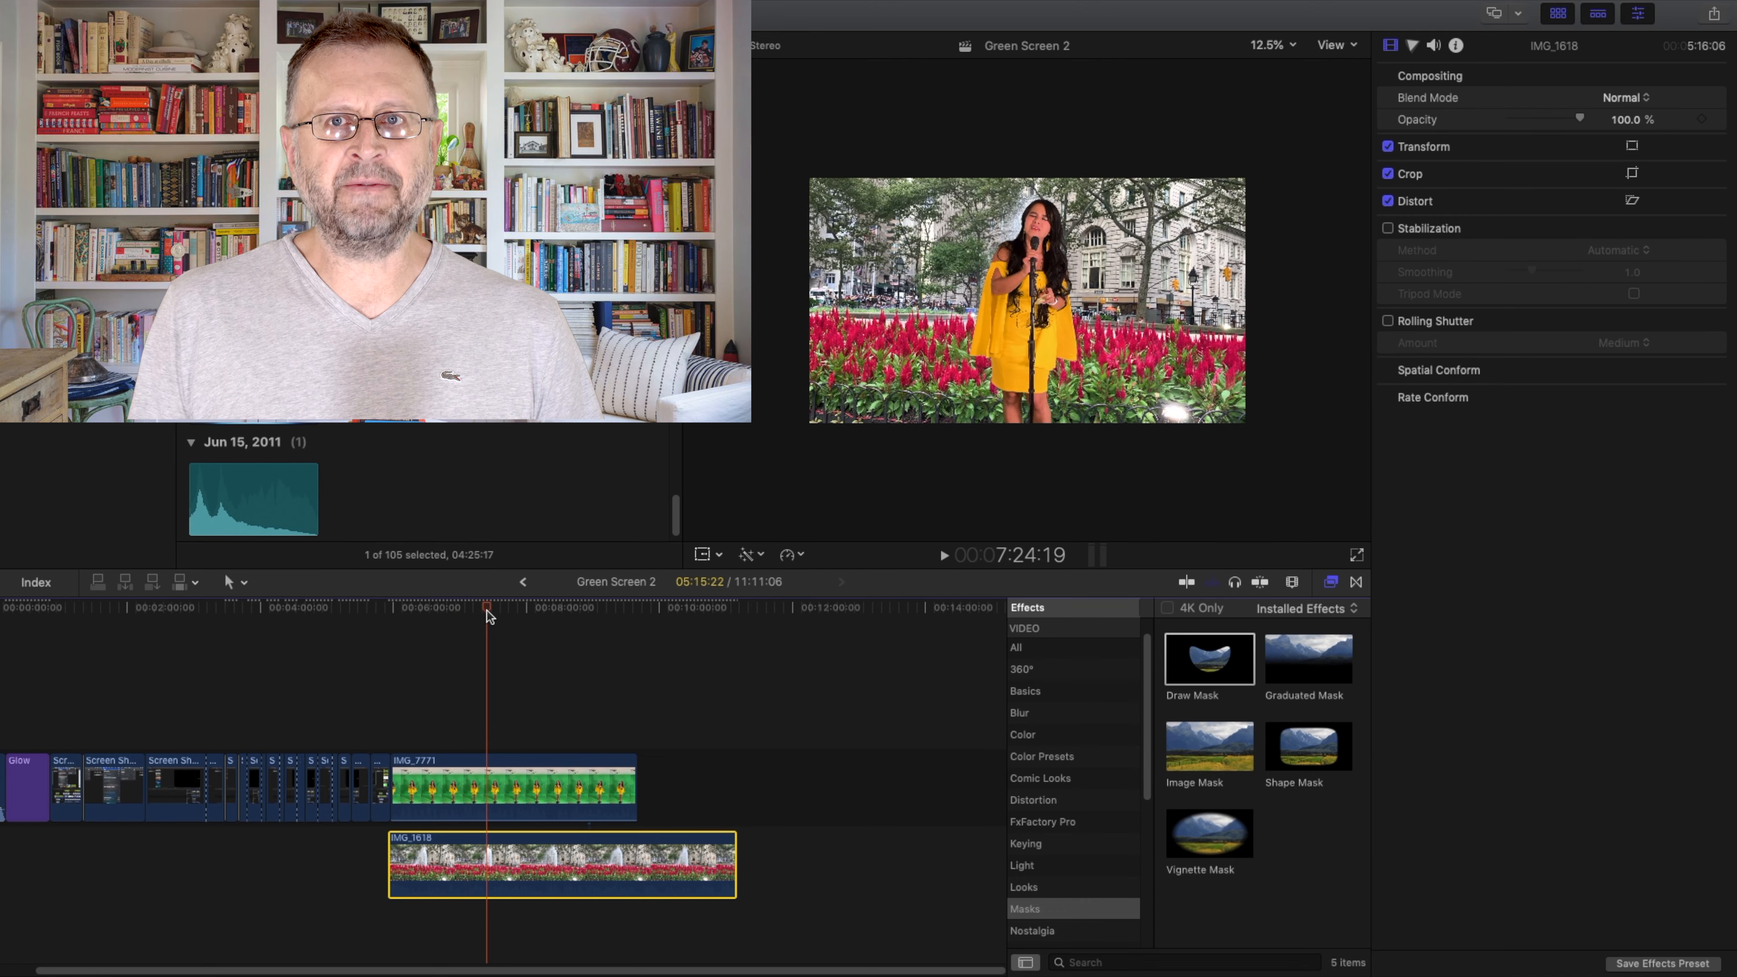
{"action": "left_click", "coordinate": [1710, 12]}
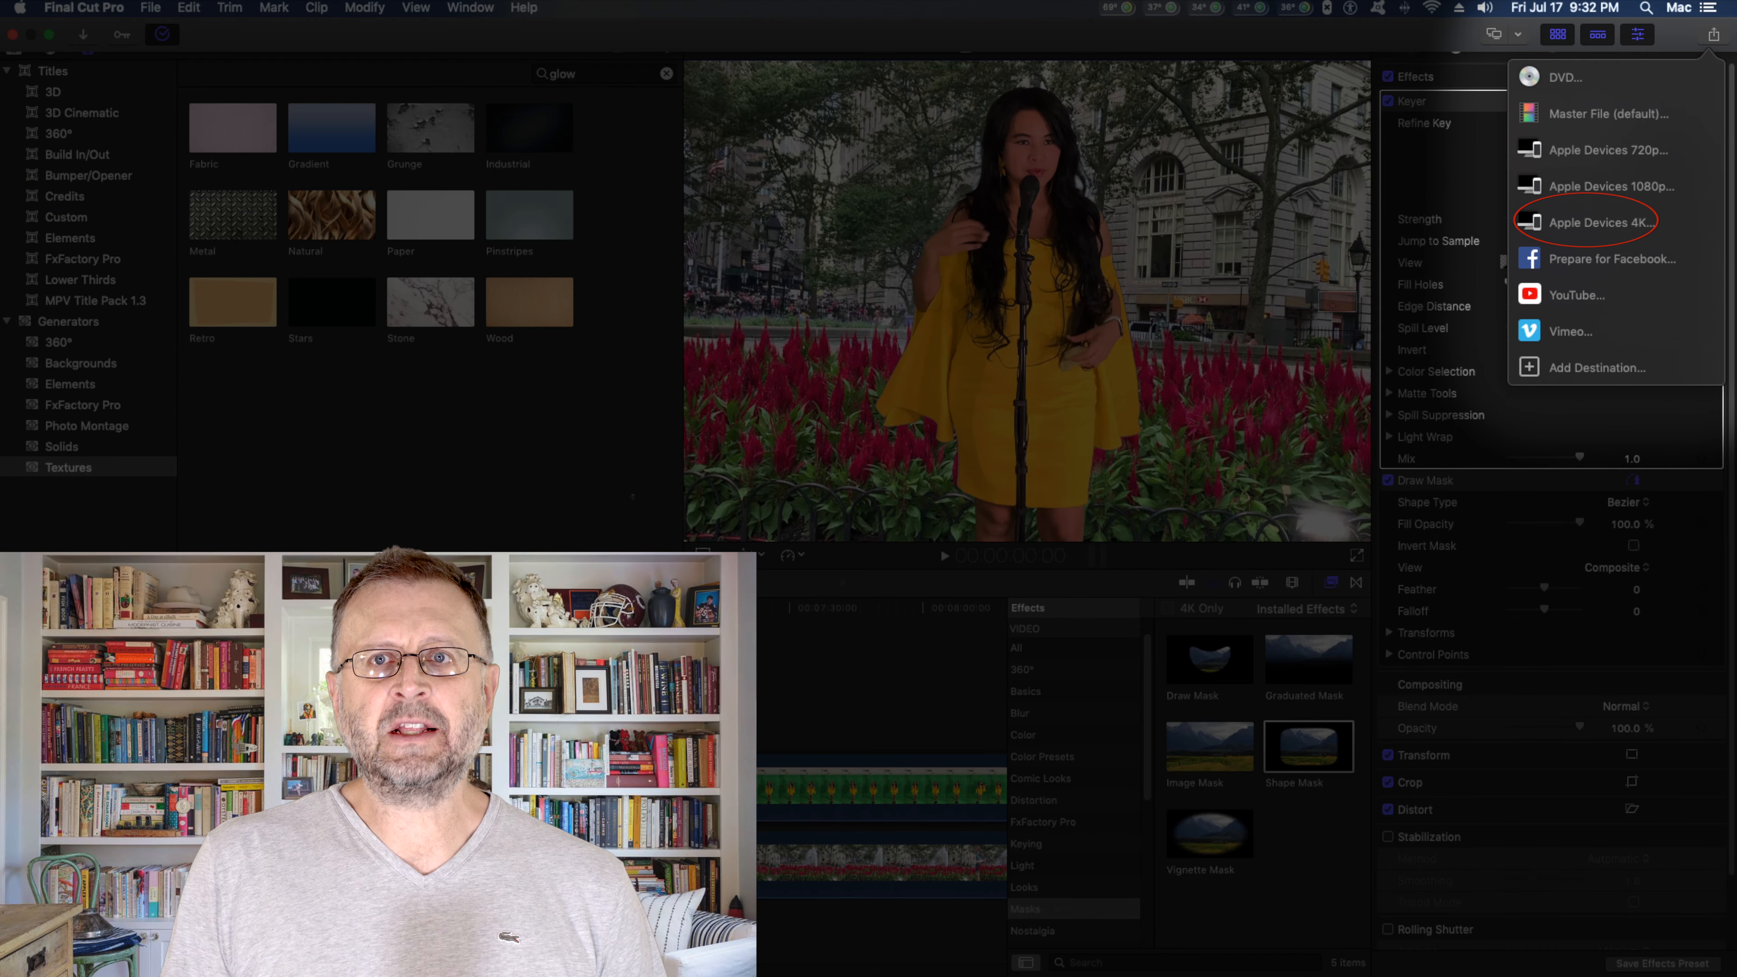
Step: Export with the Apple Devices 4K preset and watch Test 1.mp4 writing in Background Tasks
{"action": "left_click", "coordinate": [1605, 223]}
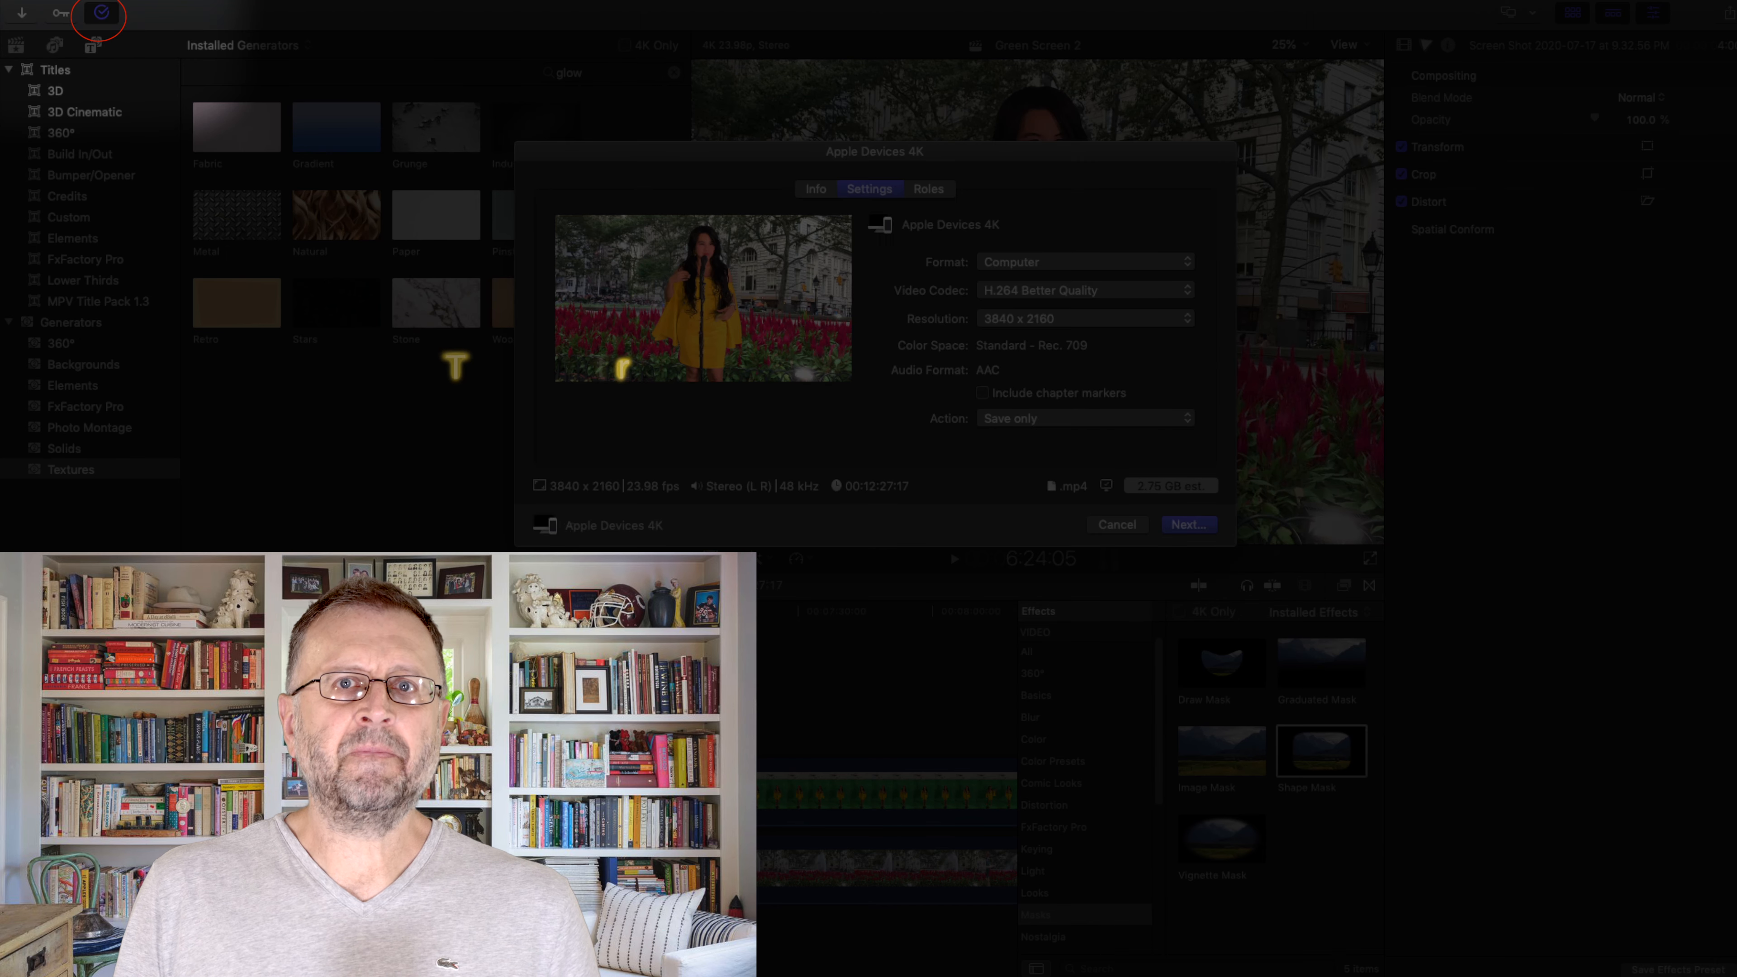
{"action": "left_click", "coordinate": [1186, 523]}
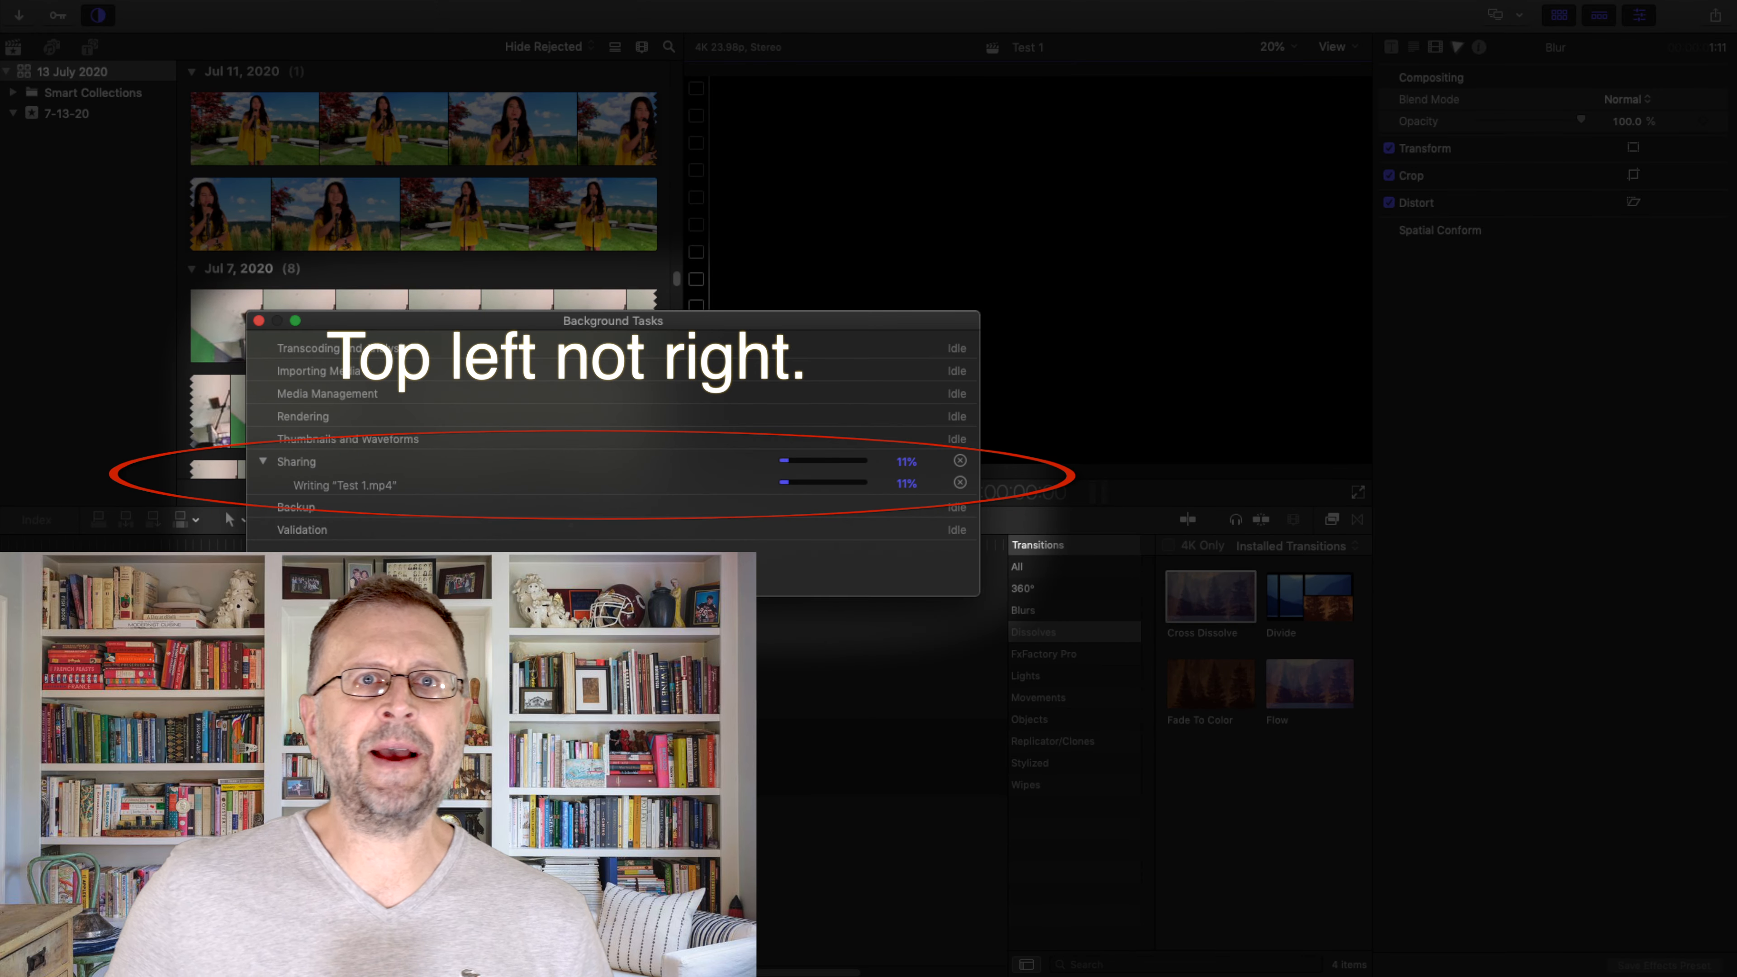